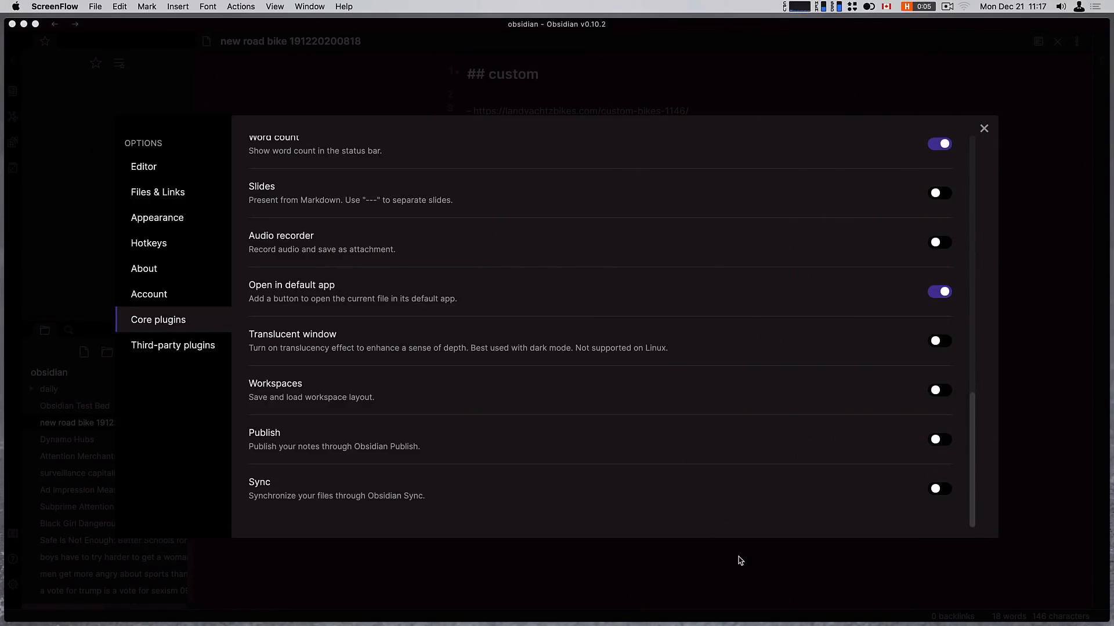
pyautogui.moveTo(572, 513)
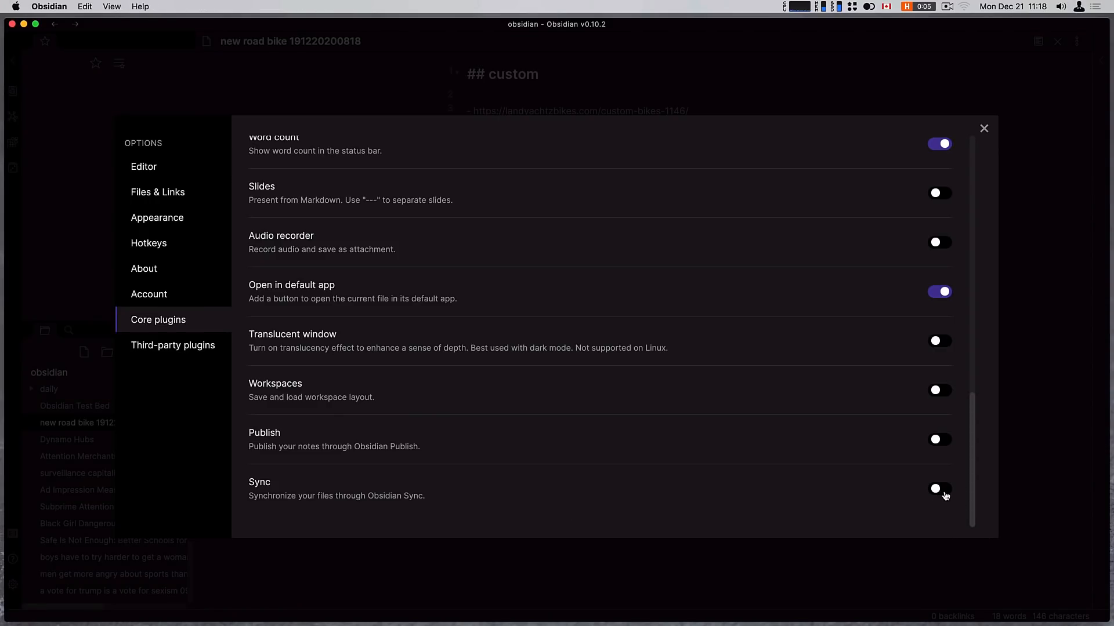
# - Enable the Sync core plugin and view its options, which report no subscription yet
pyautogui.click(940, 489)
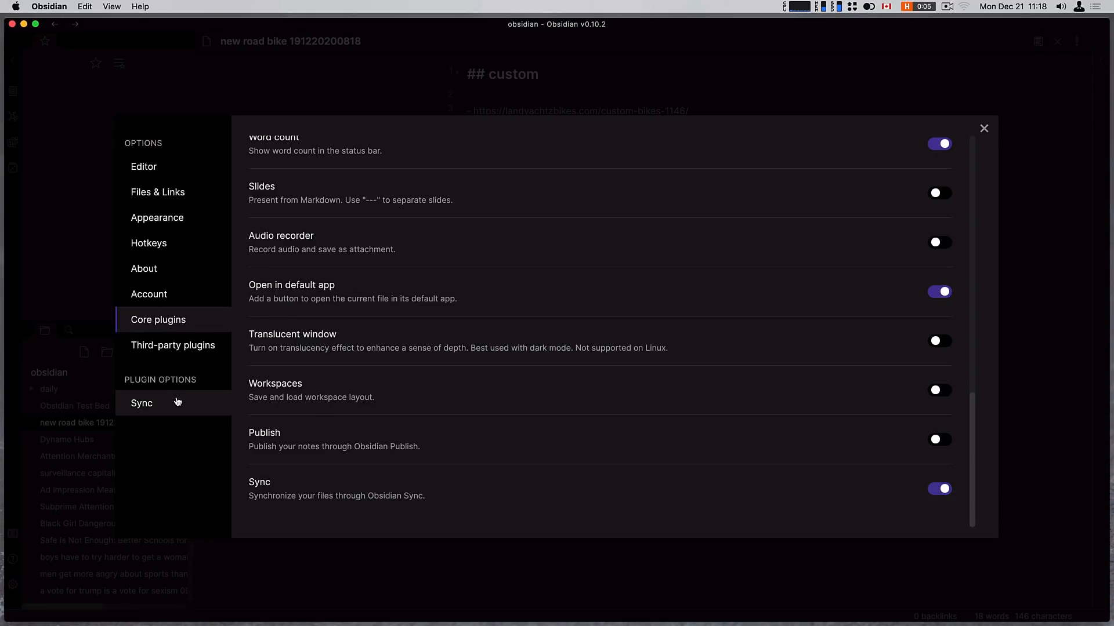
pyautogui.click(142, 403)
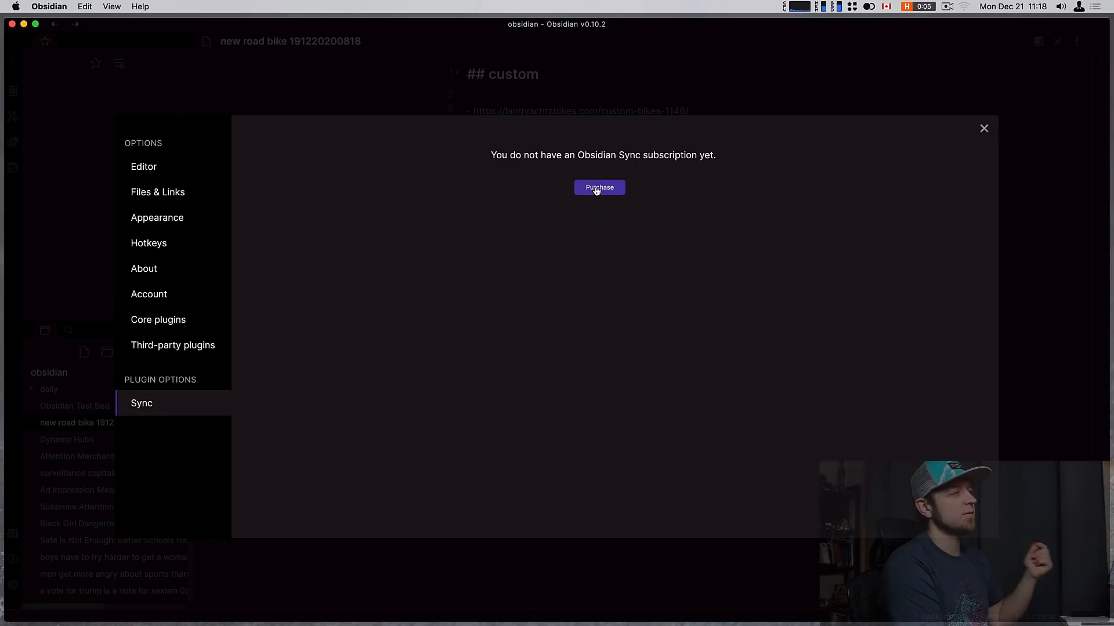
# - Follow Purchase to the obsidian.md pricing page and scroll through the plans
pyautogui.click(599, 188)
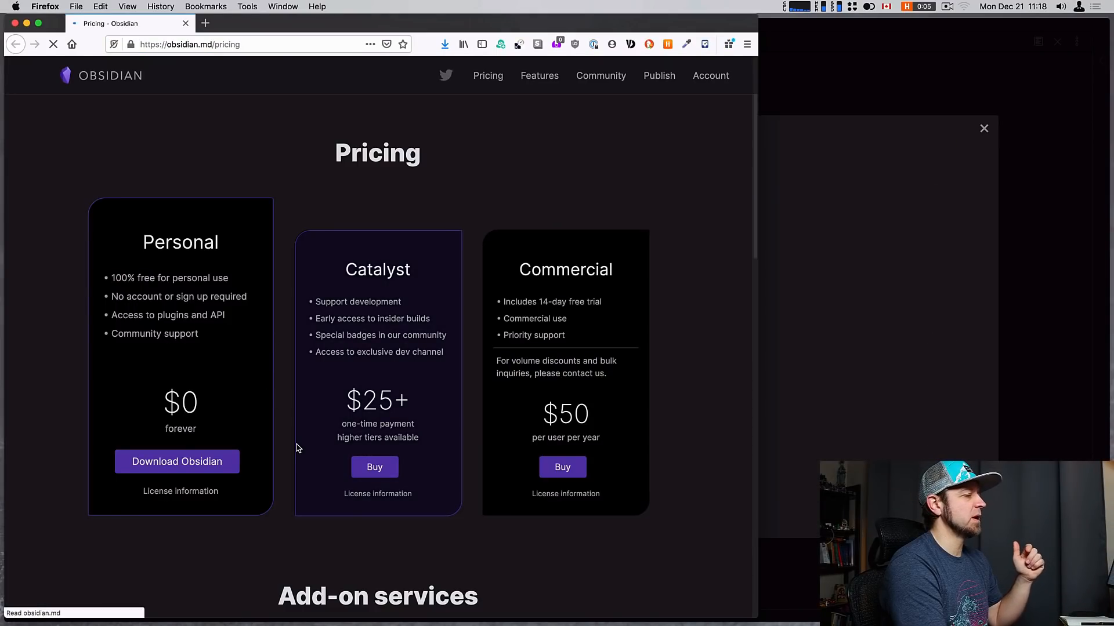
pyautogui.scroll(-3)
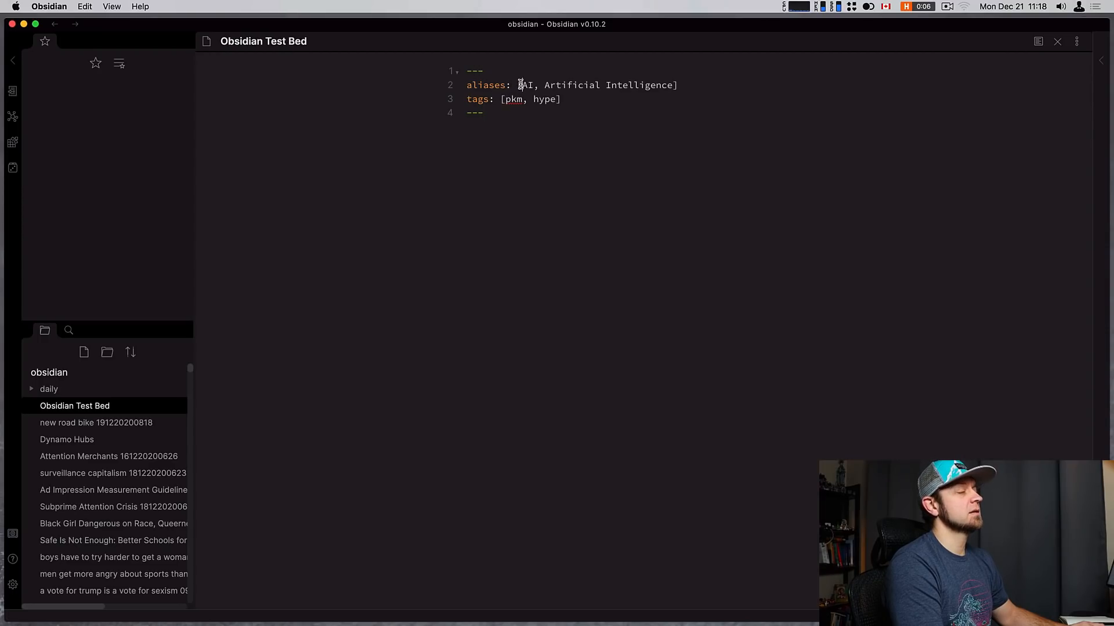
pyautogui.moveTo(544, 84); pyautogui.dragTo(676, 85)
pyautogui.write('a')
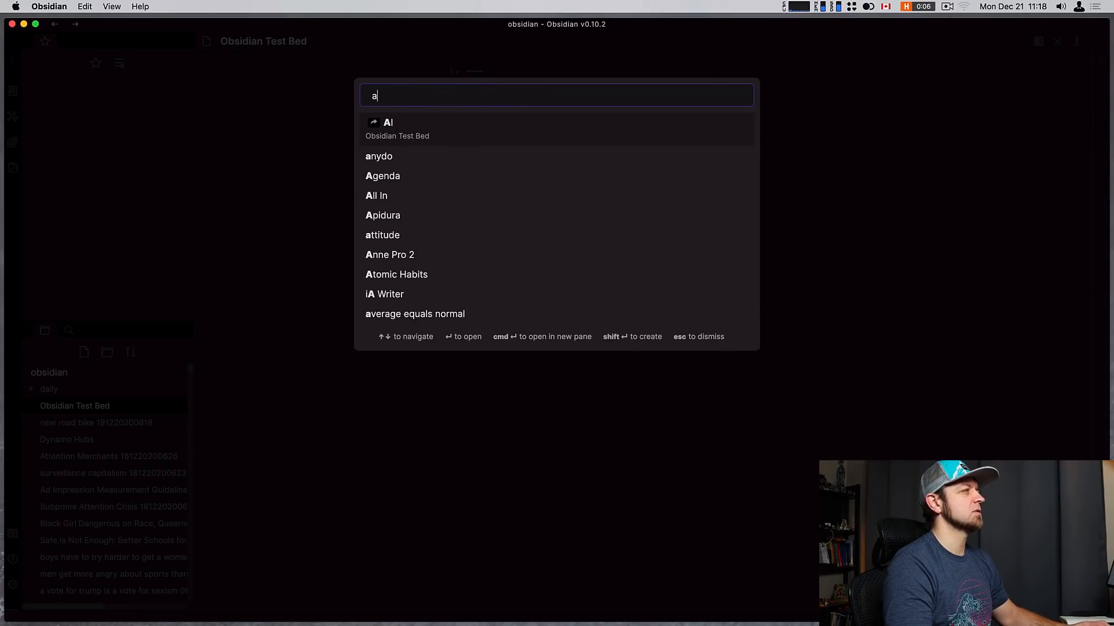
pyautogui.write('i')
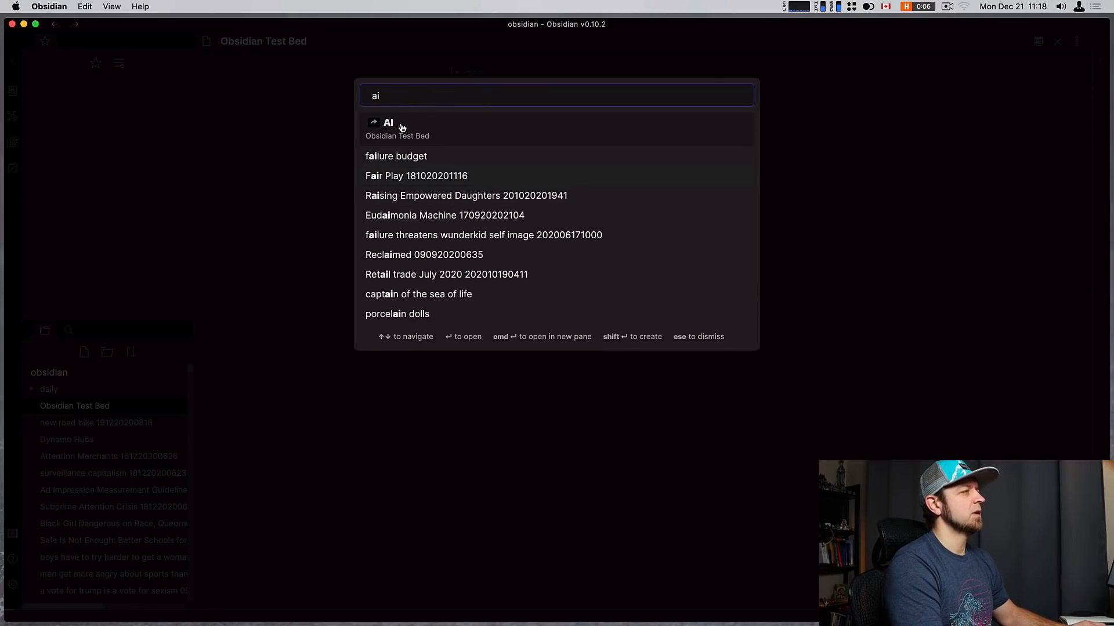
pyautogui.click(388, 122)
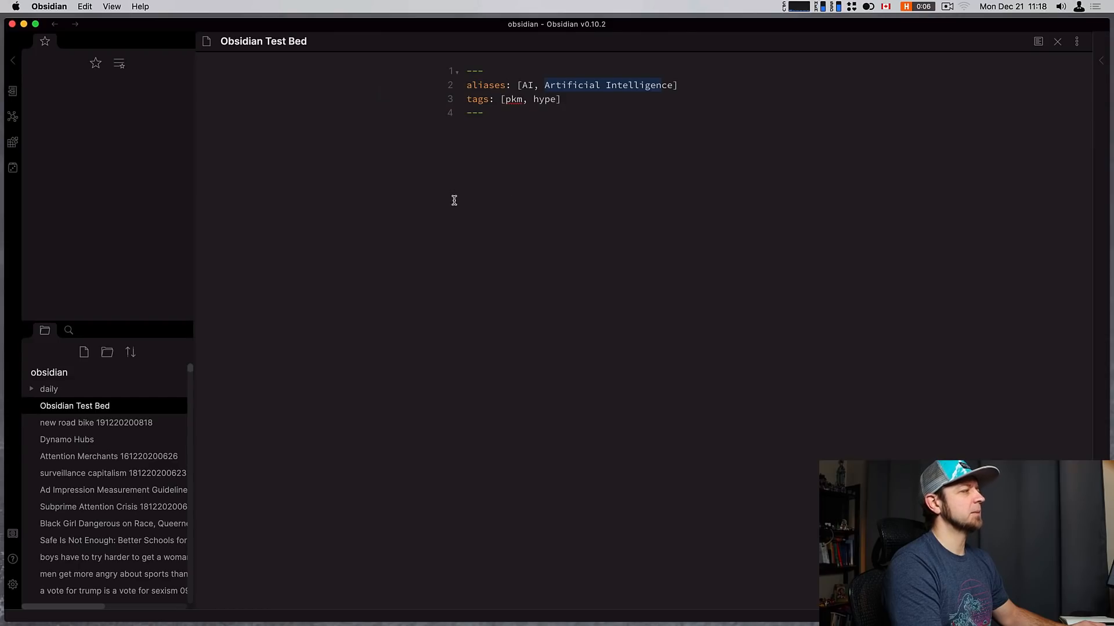
pyautogui.moveTo(504, 100)
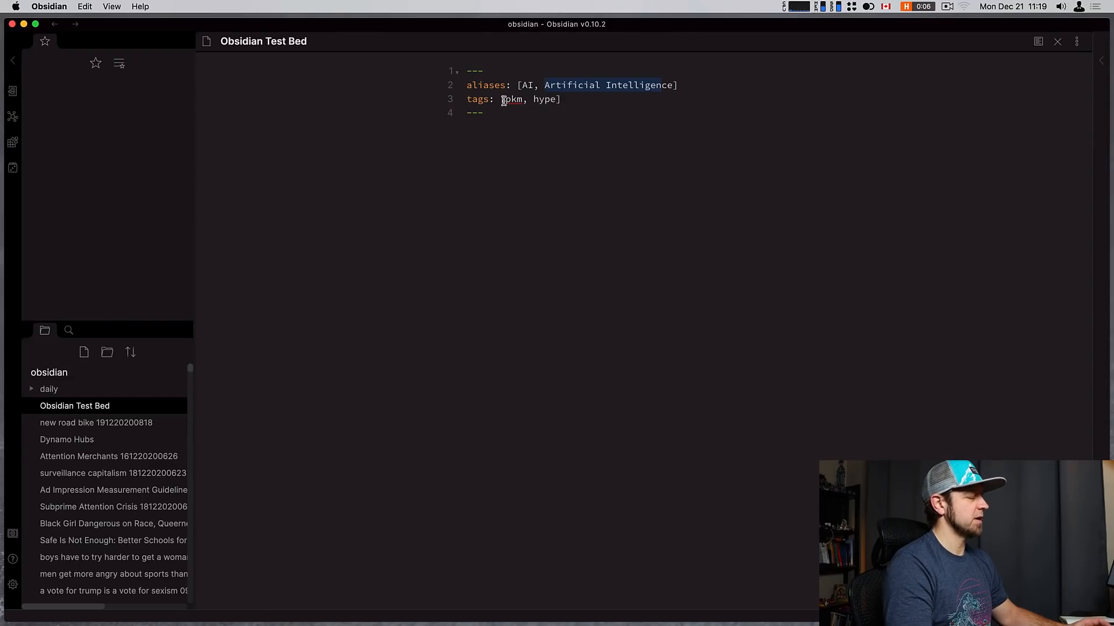
pyautogui.write('obs')
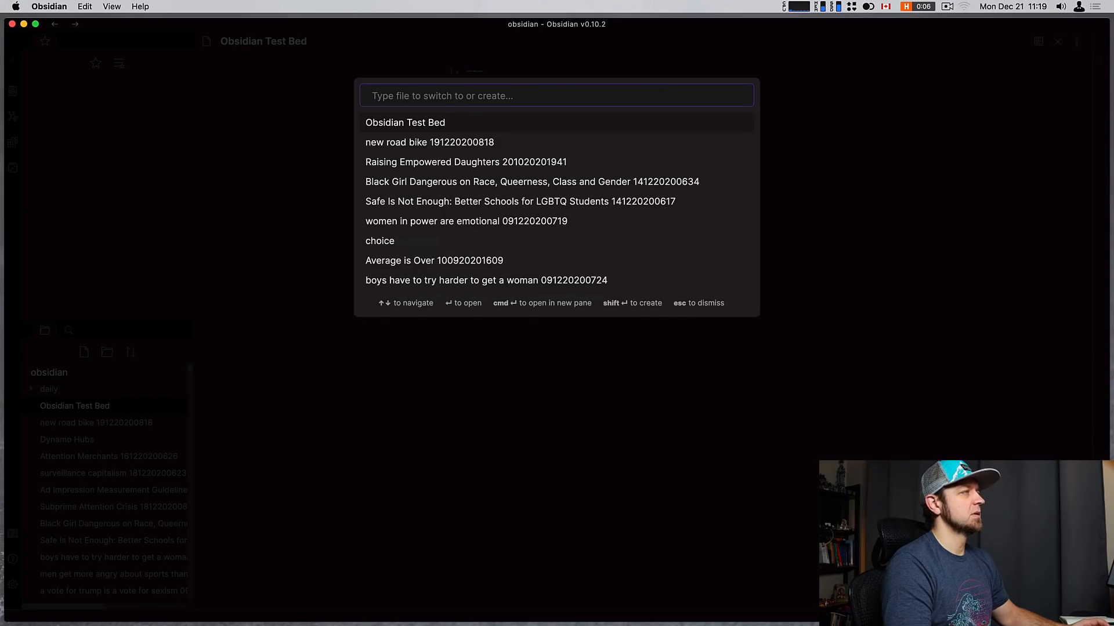
pyautogui.write('art')
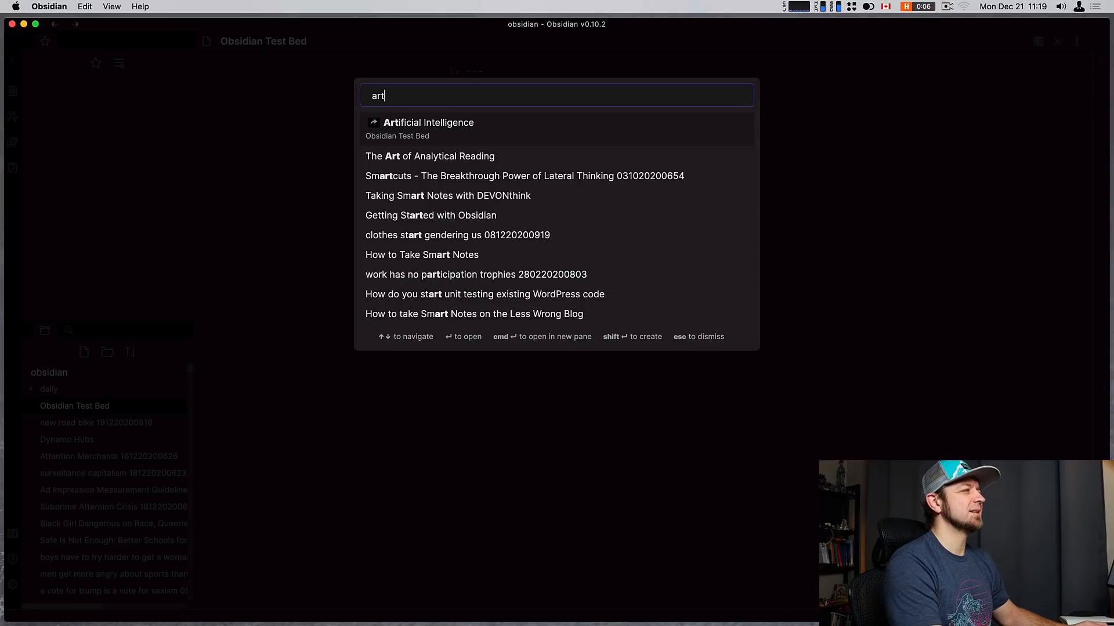
pyautogui.click(427, 123)
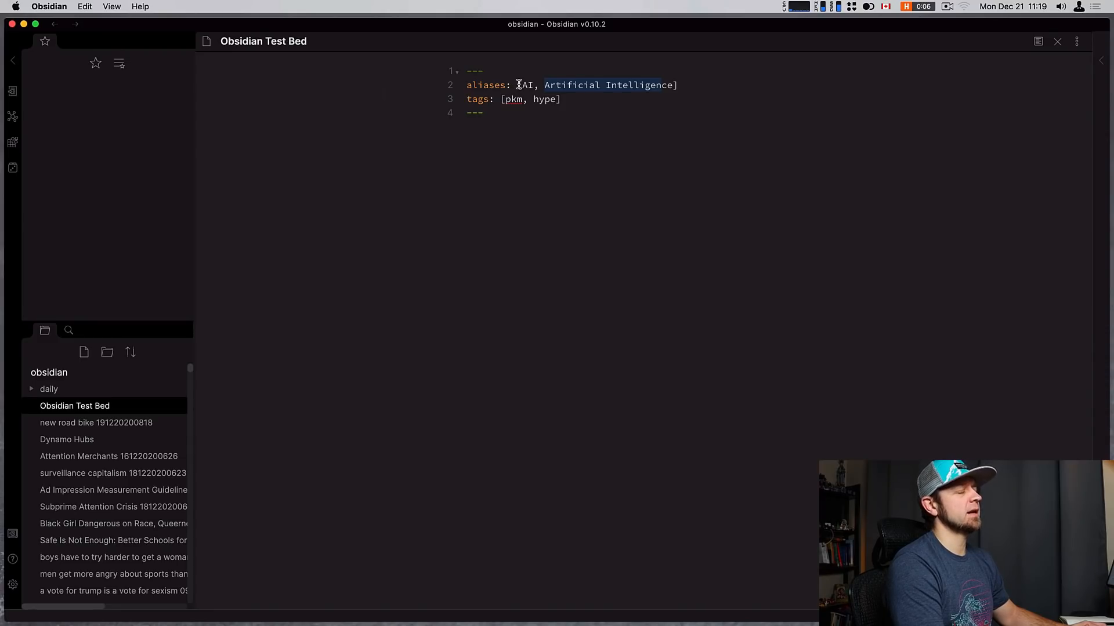
pyautogui.click(522, 86)
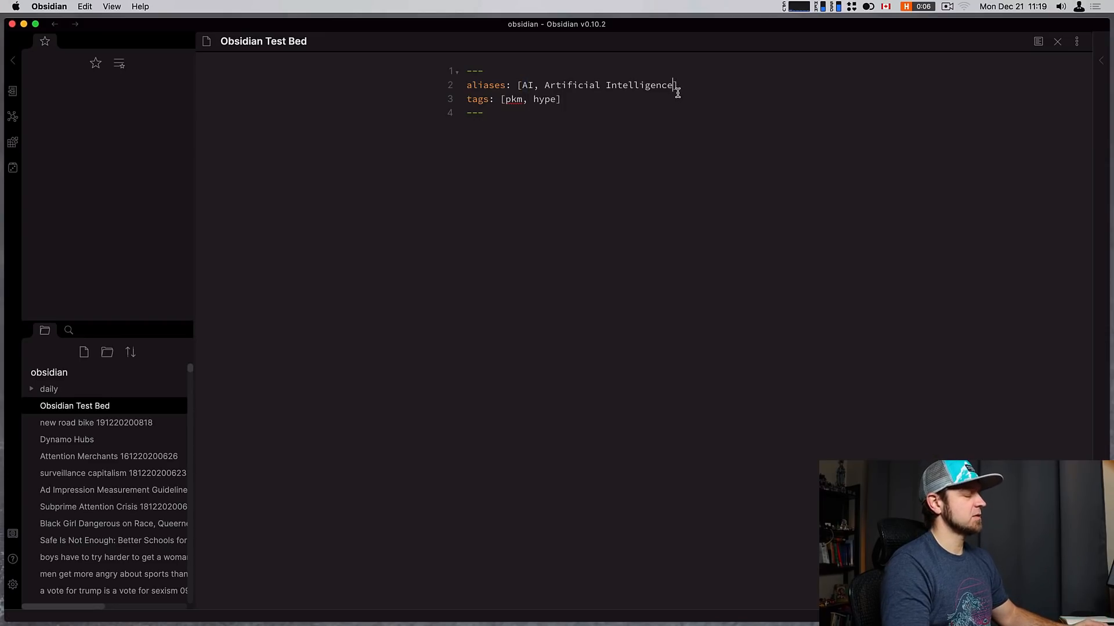
pyautogui.write(", ''")
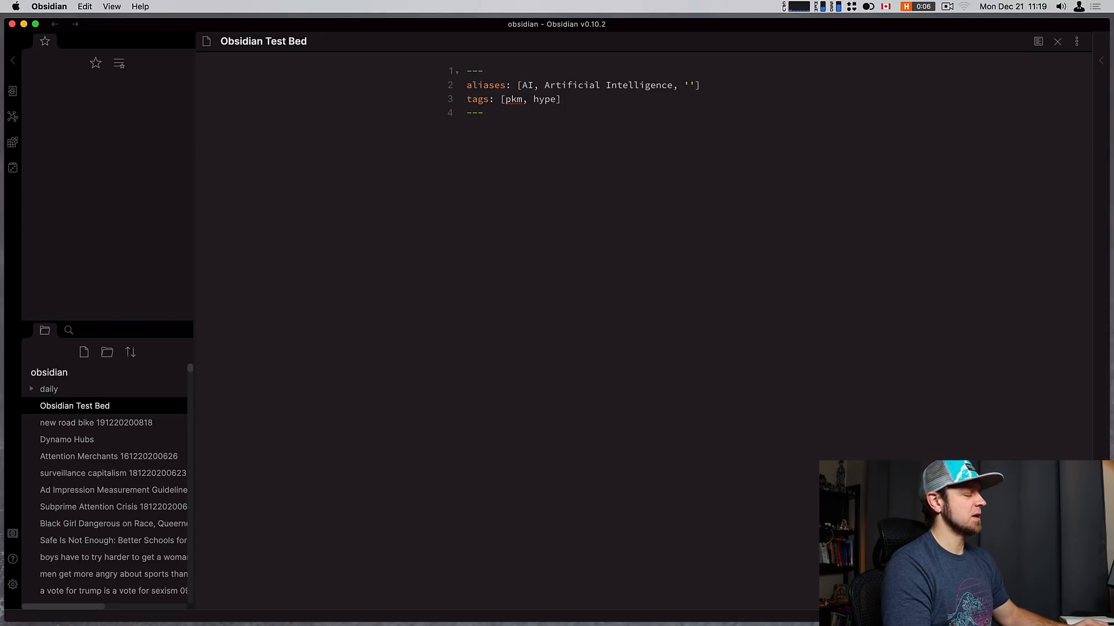
pyautogui.write('#')
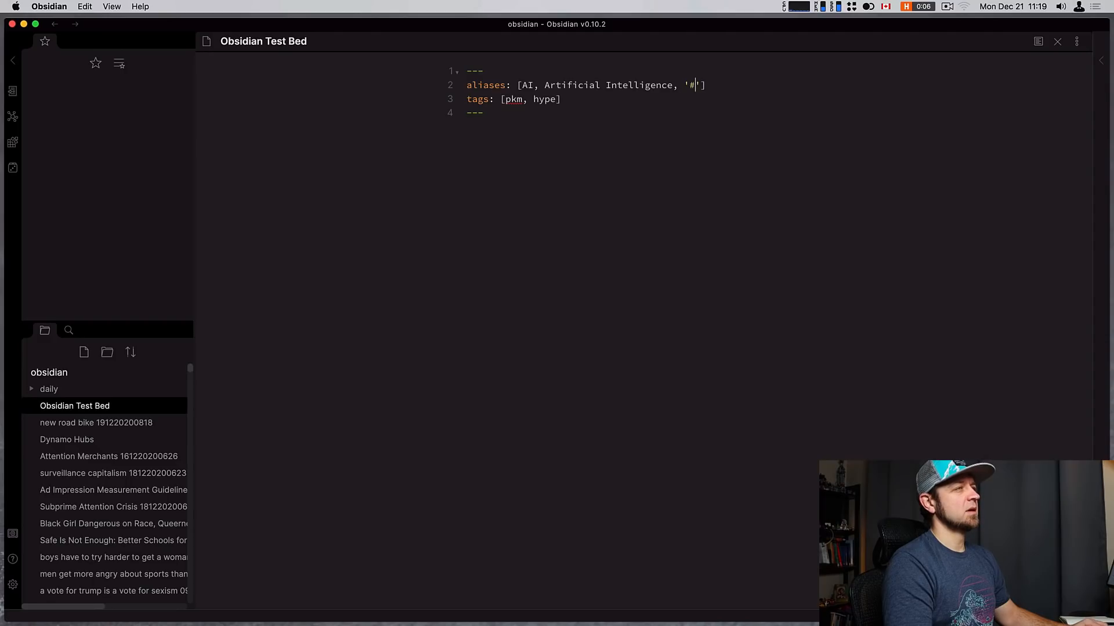
pyautogui.write('$someth')
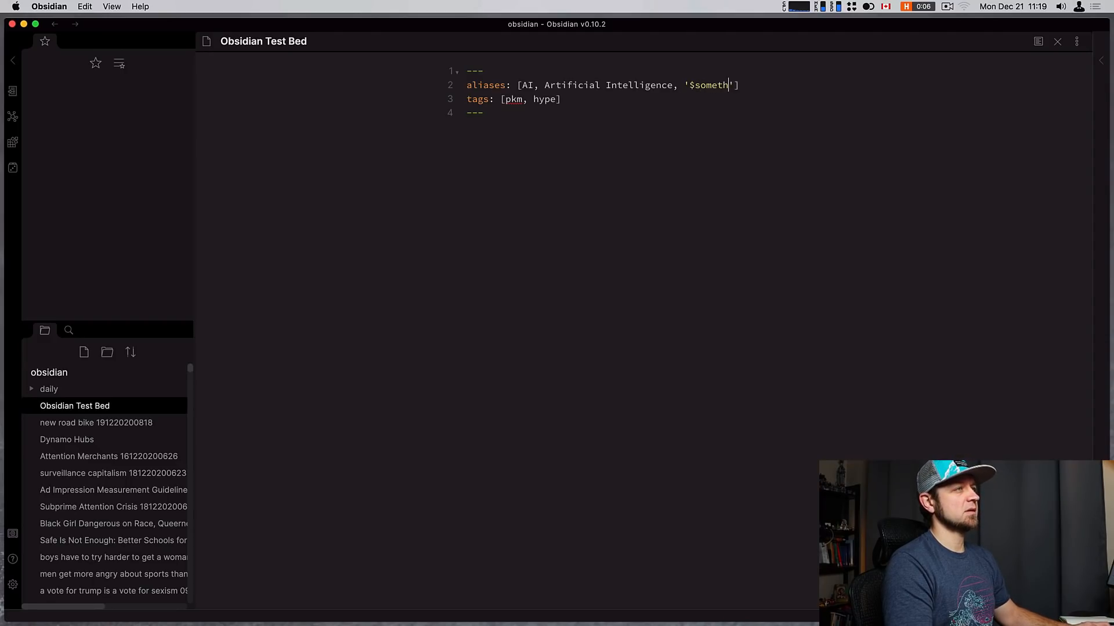
pyautogui.write('ing')
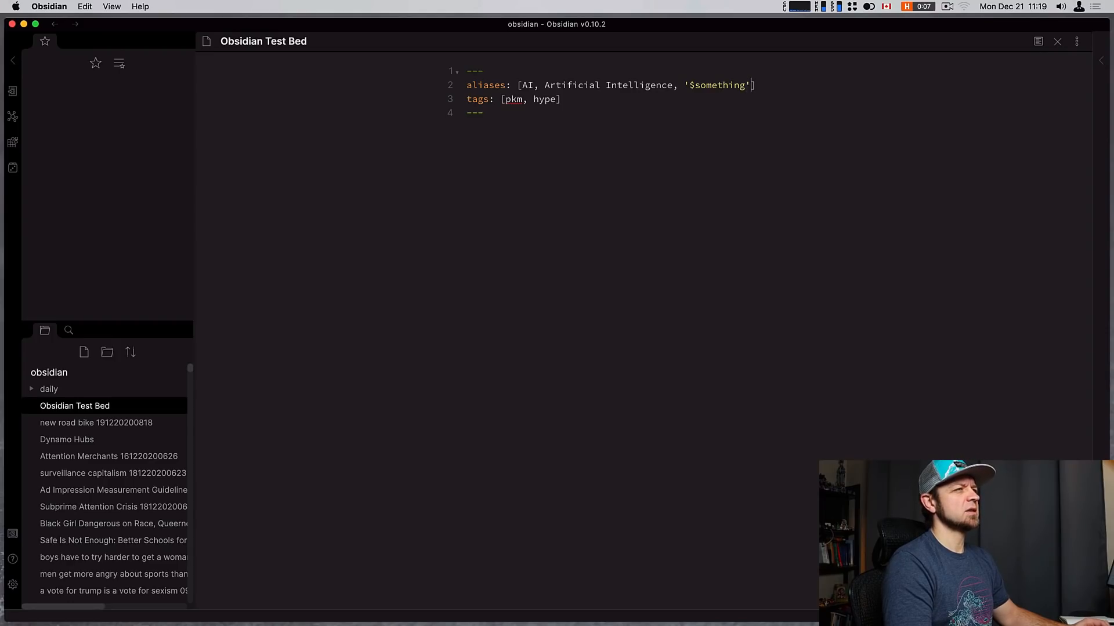
pyautogui.write('!')
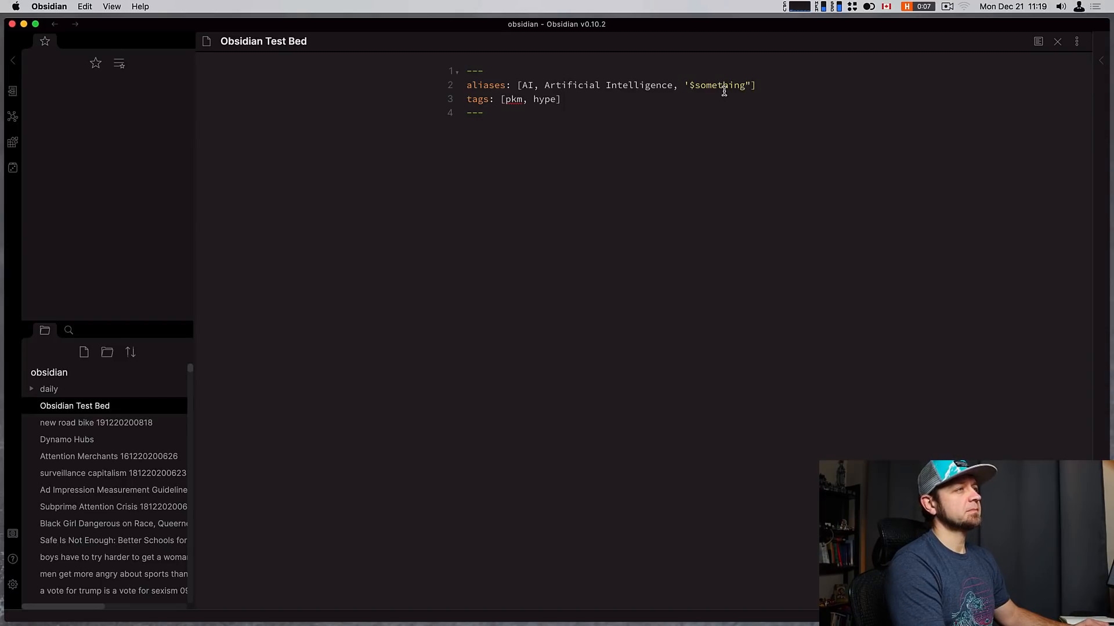
pyautogui.write('"')
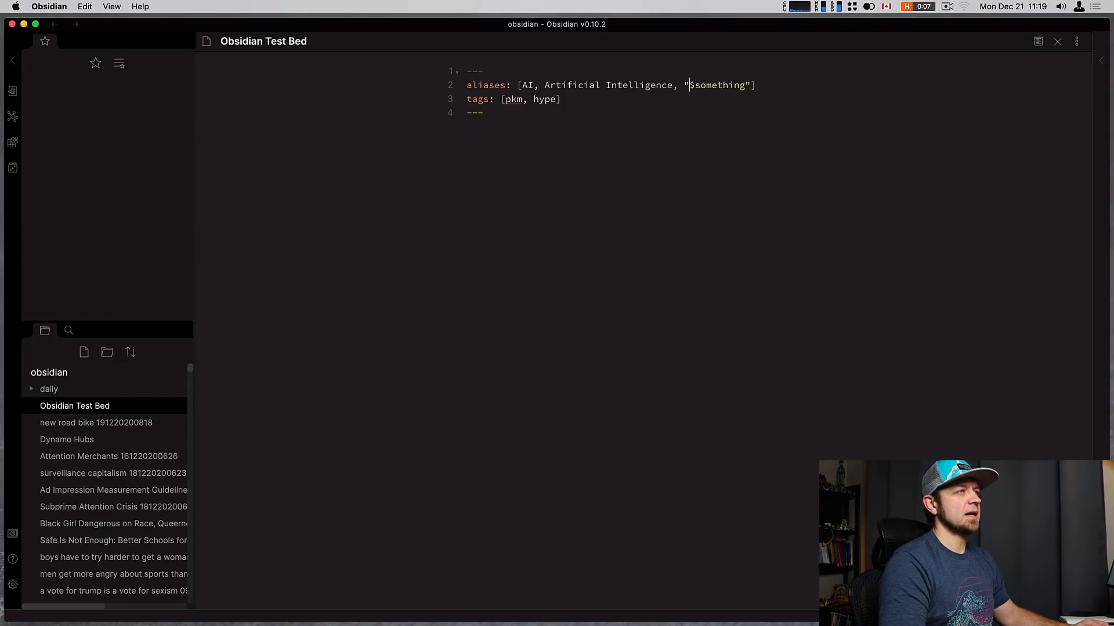
pyautogui.press('Backspace')
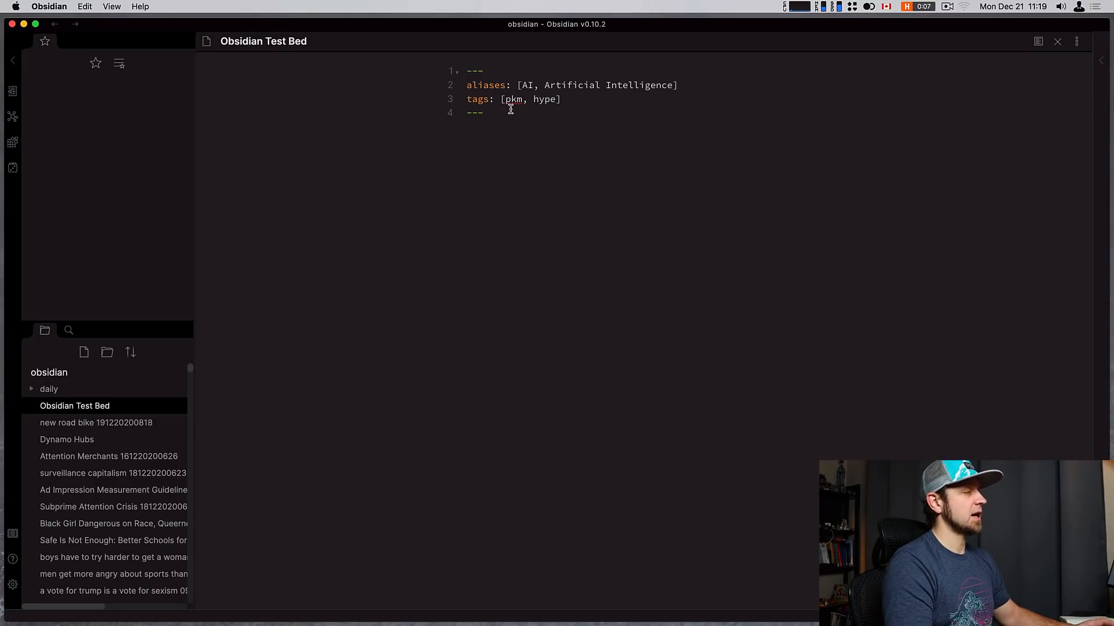
pyautogui.write('"')
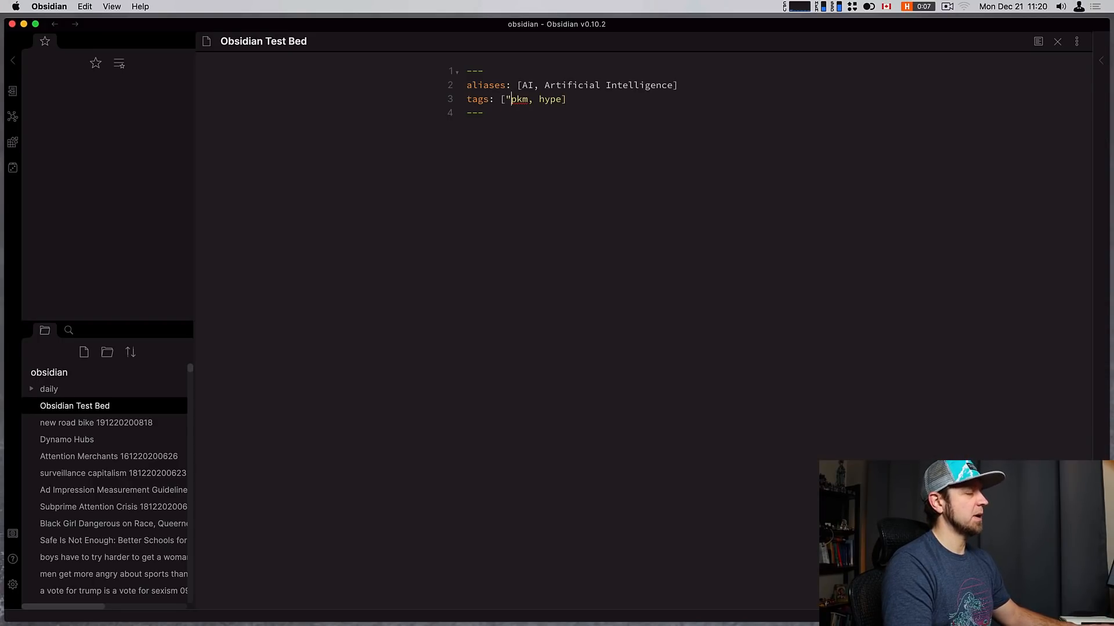
pyautogui.write('#')
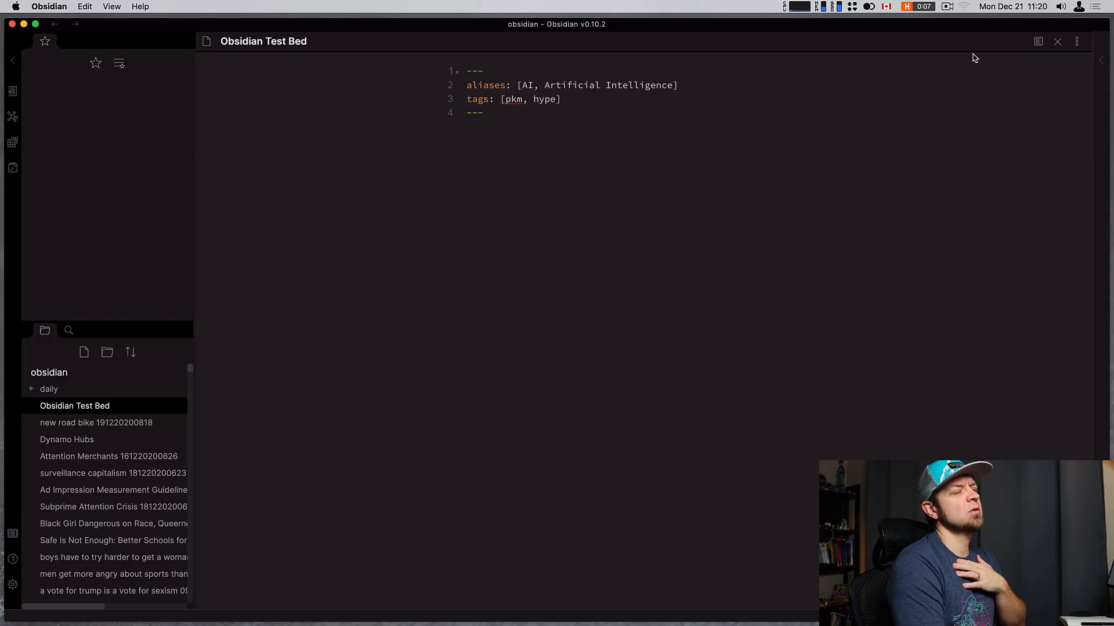
# - Check the rendered metadata shows the aliases and pkm/hype tags, then return to editing the front matter
pyautogui.click(1037, 41)
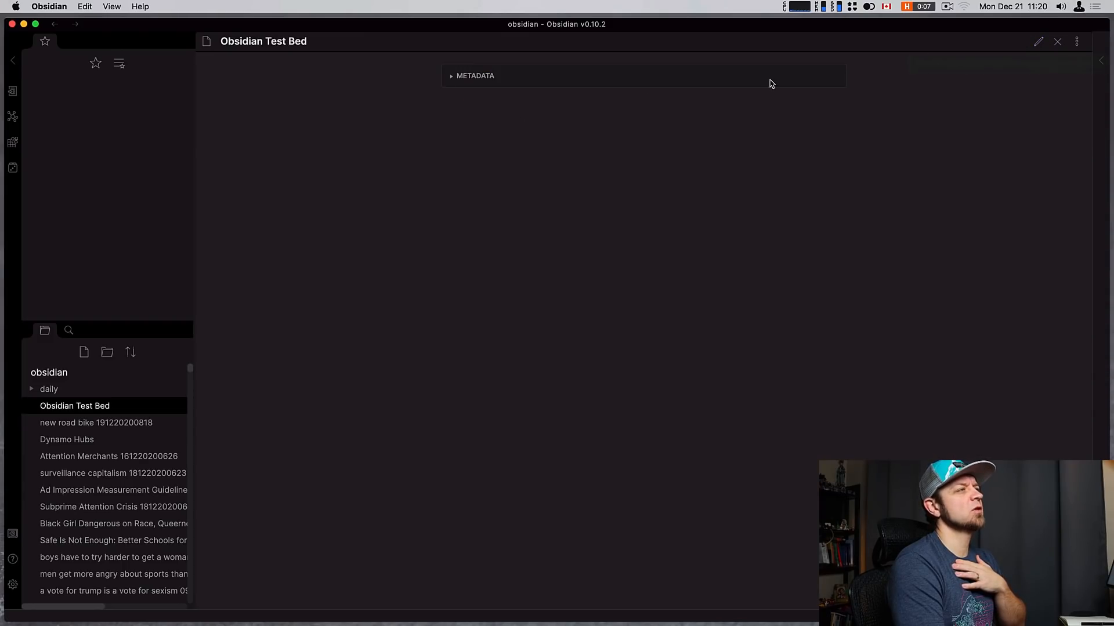
pyautogui.click(450, 76)
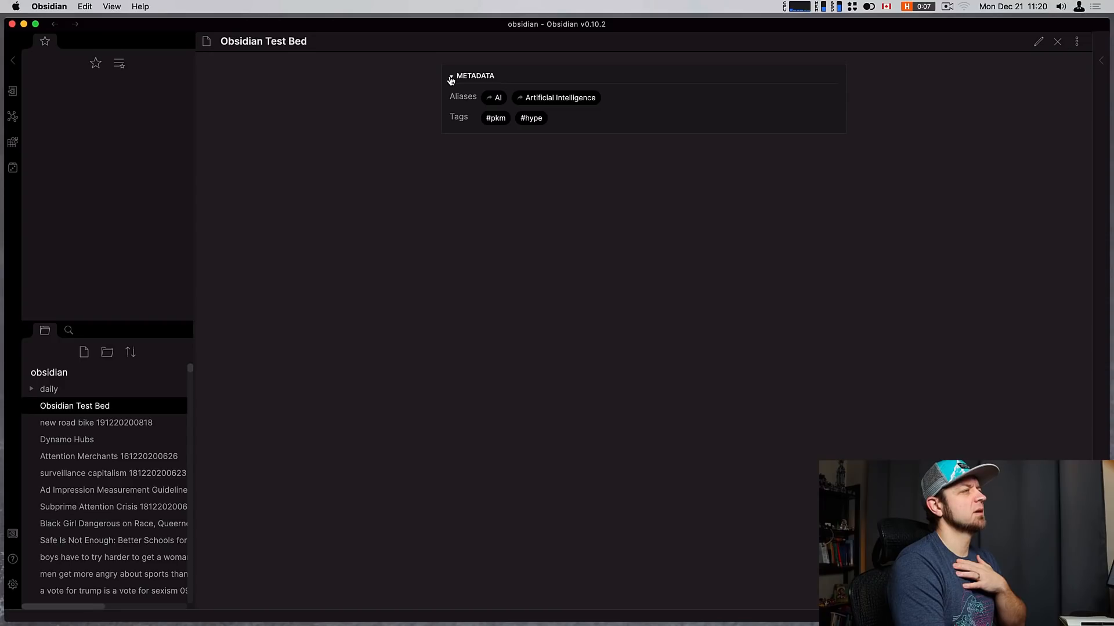
pyautogui.click(450, 76)
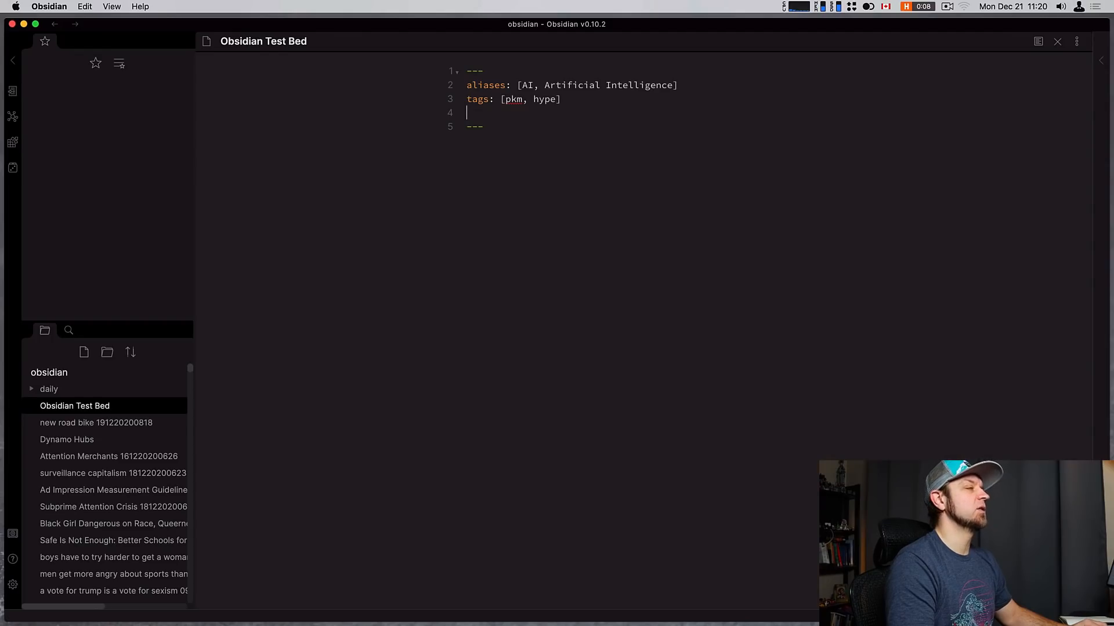
pyautogui.write('css')
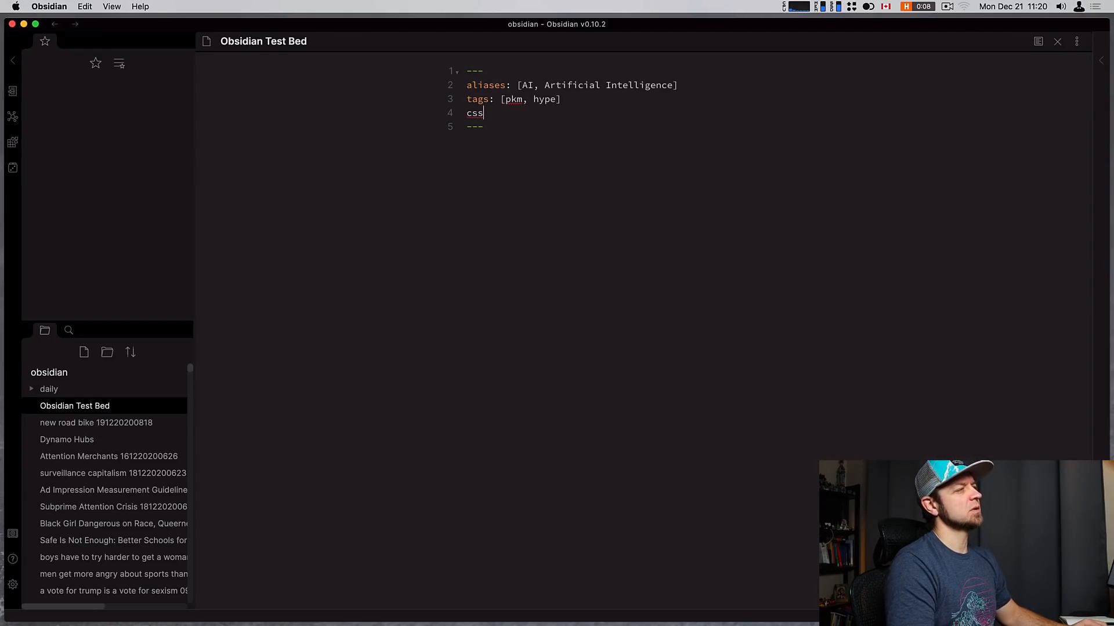
pyautogui.write('class:')
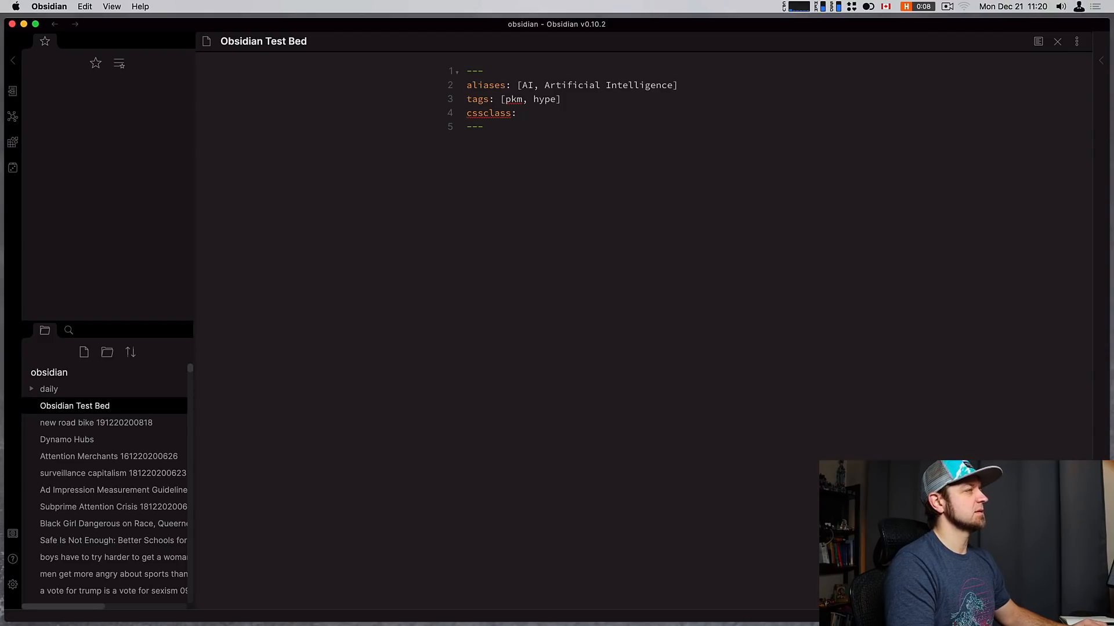
pyautogui.write('class1')
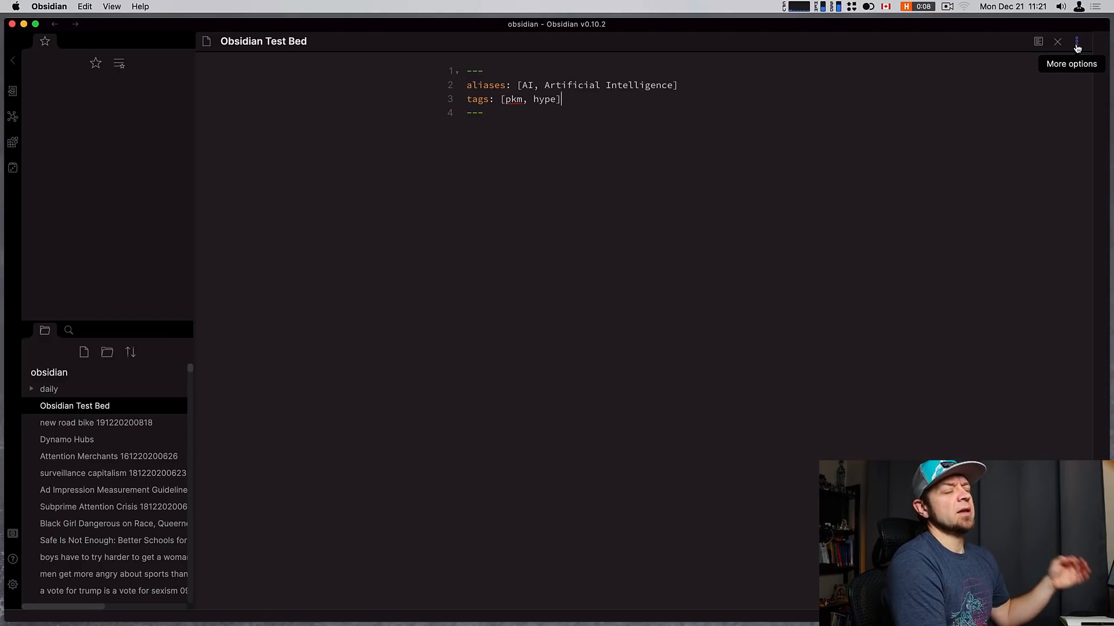
# - Bring up the note's Export to PDF options and keep the page size at Letter
pyautogui.click(1077, 42)
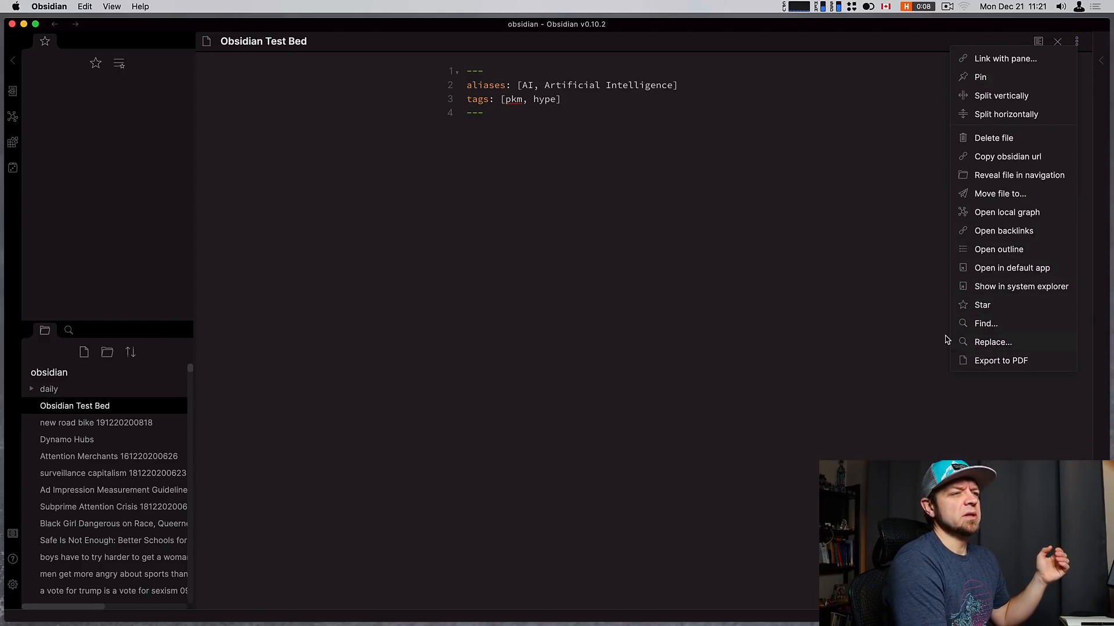
pyautogui.click(1000, 361)
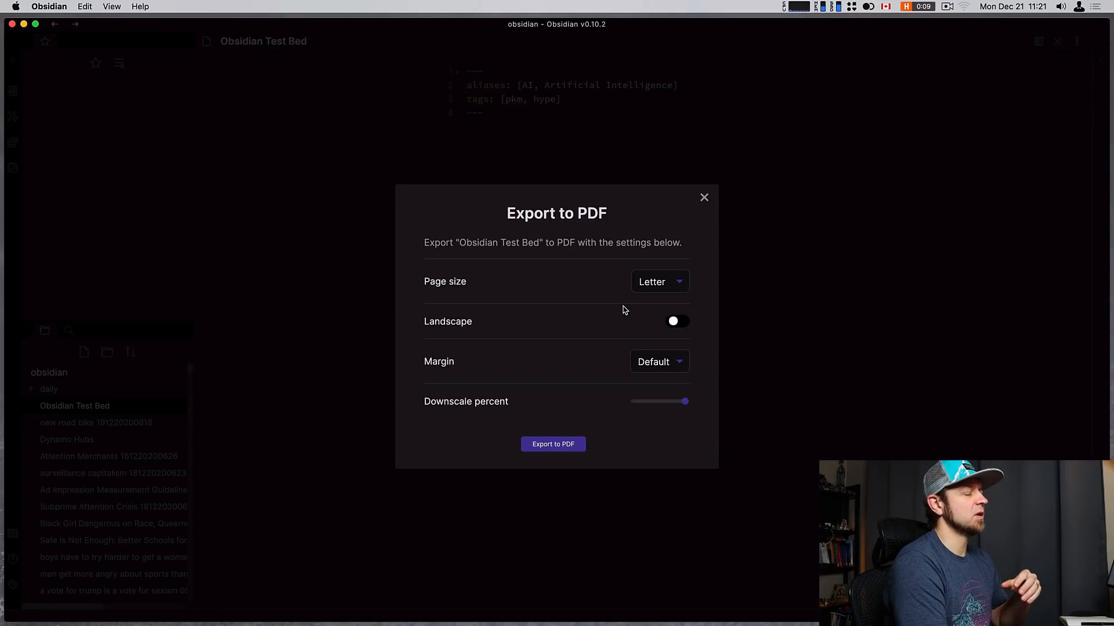
pyautogui.moveTo(671, 281)
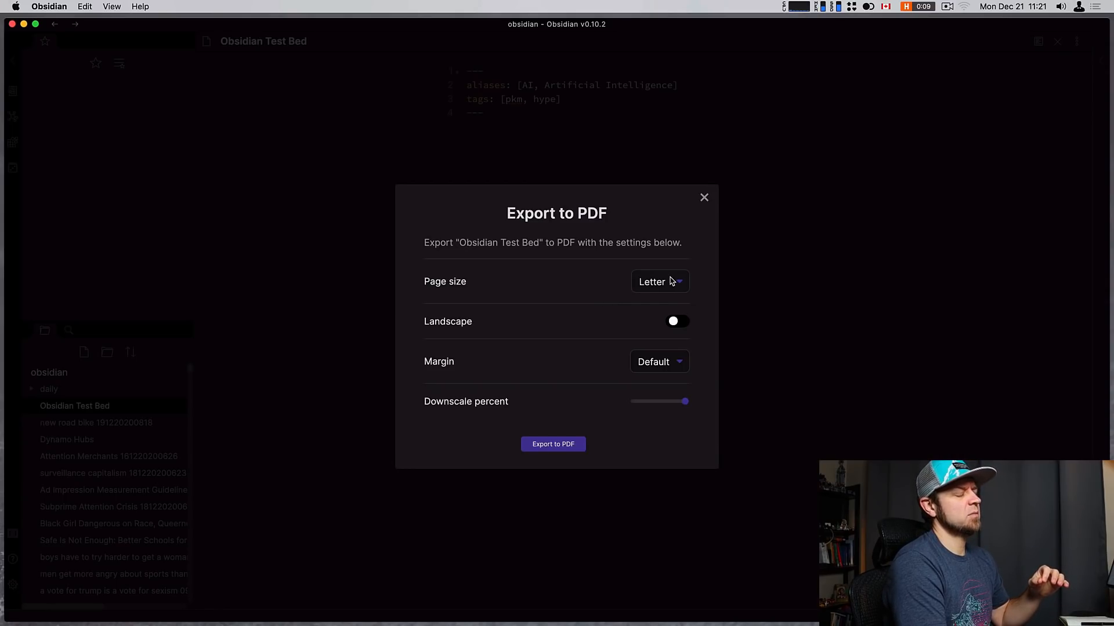
pyautogui.click(659, 280)
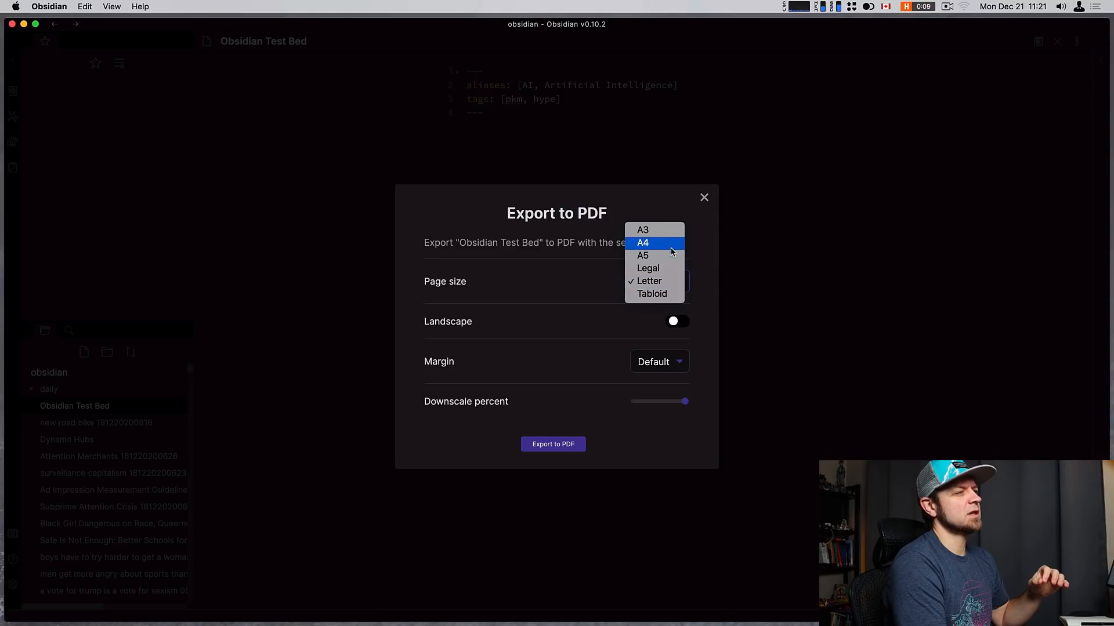
pyautogui.click(648, 280)
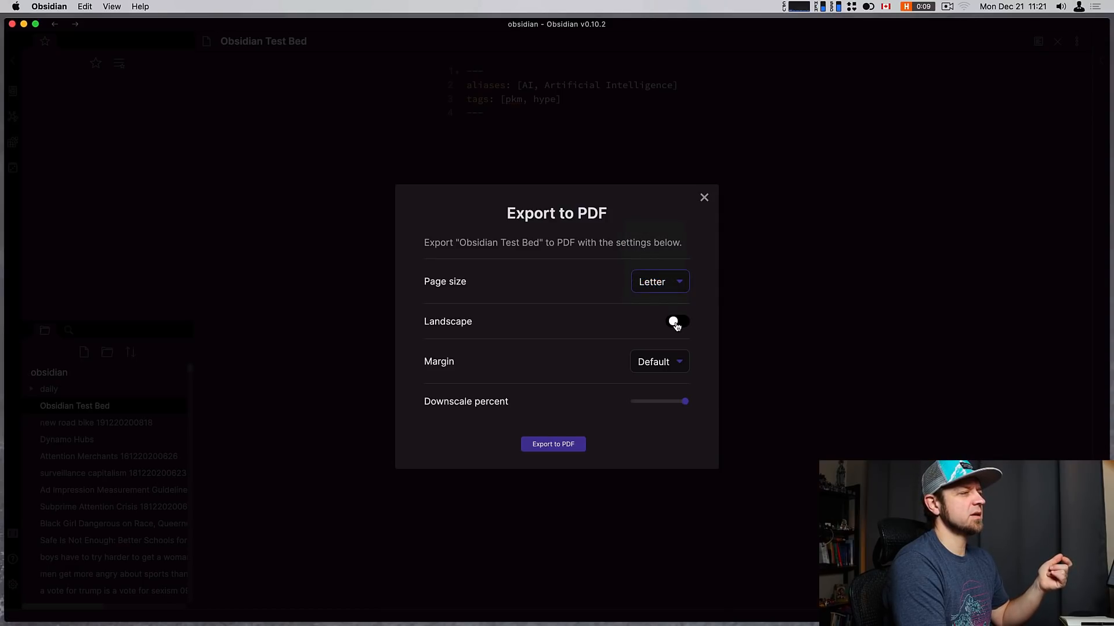
# - Keep the Default margin and close the PDF export dialog without exporting
pyautogui.click(659, 362)
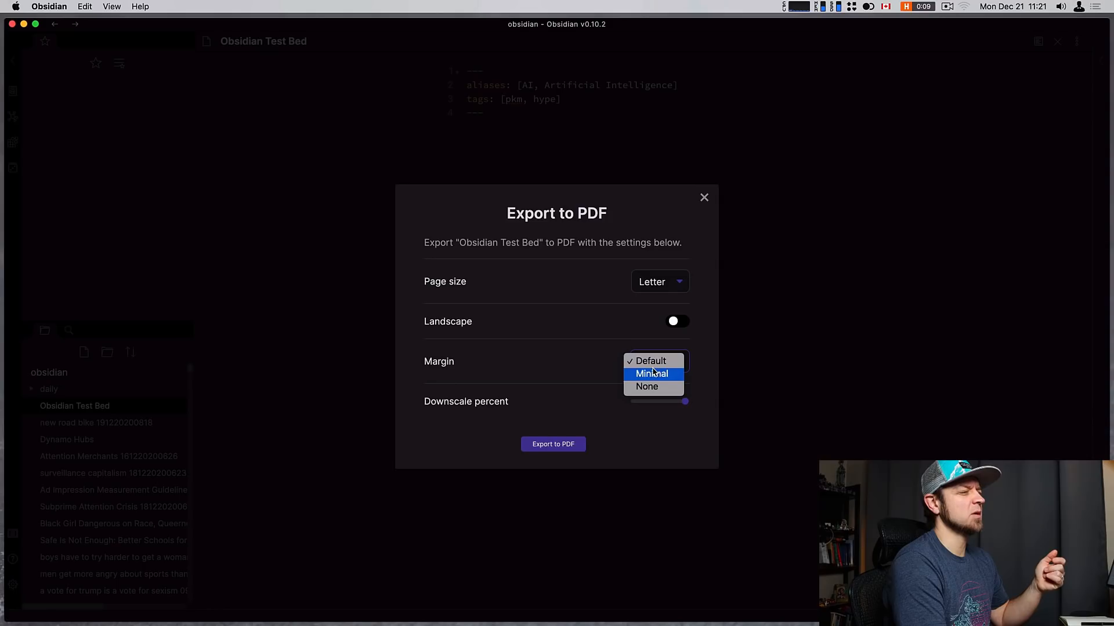
pyautogui.click(652, 361)
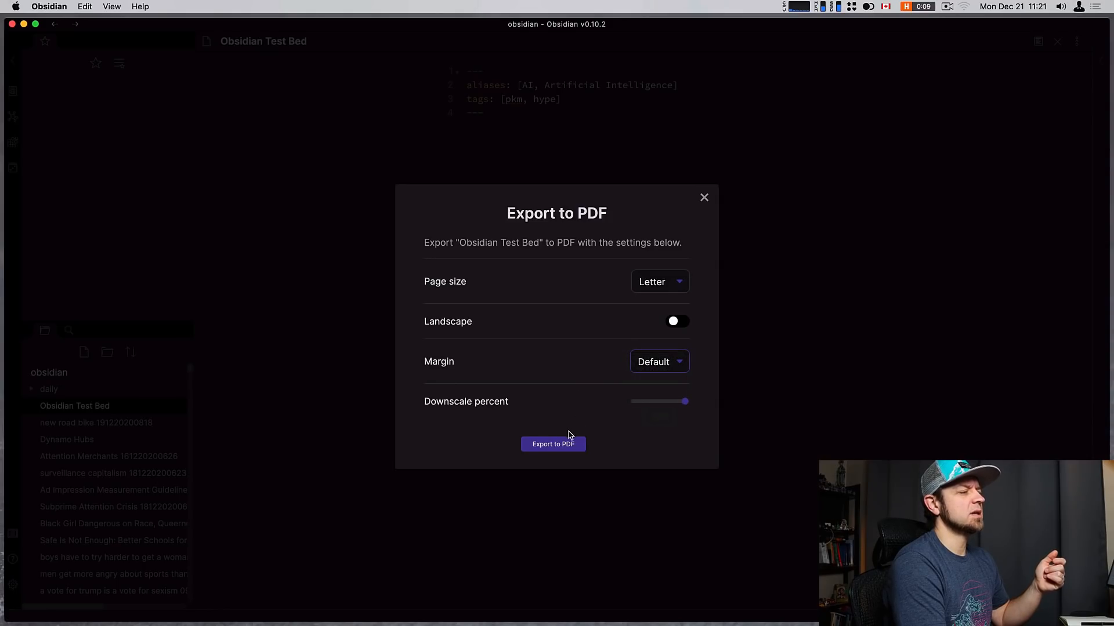
pyautogui.moveTo(705, 200)
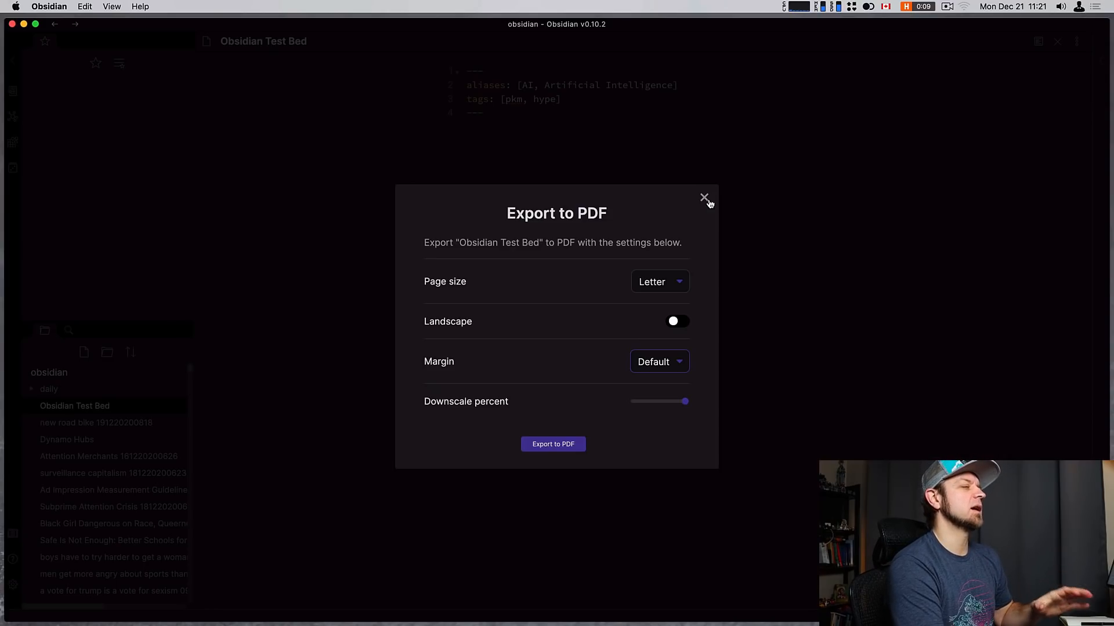
pyautogui.click(704, 198)
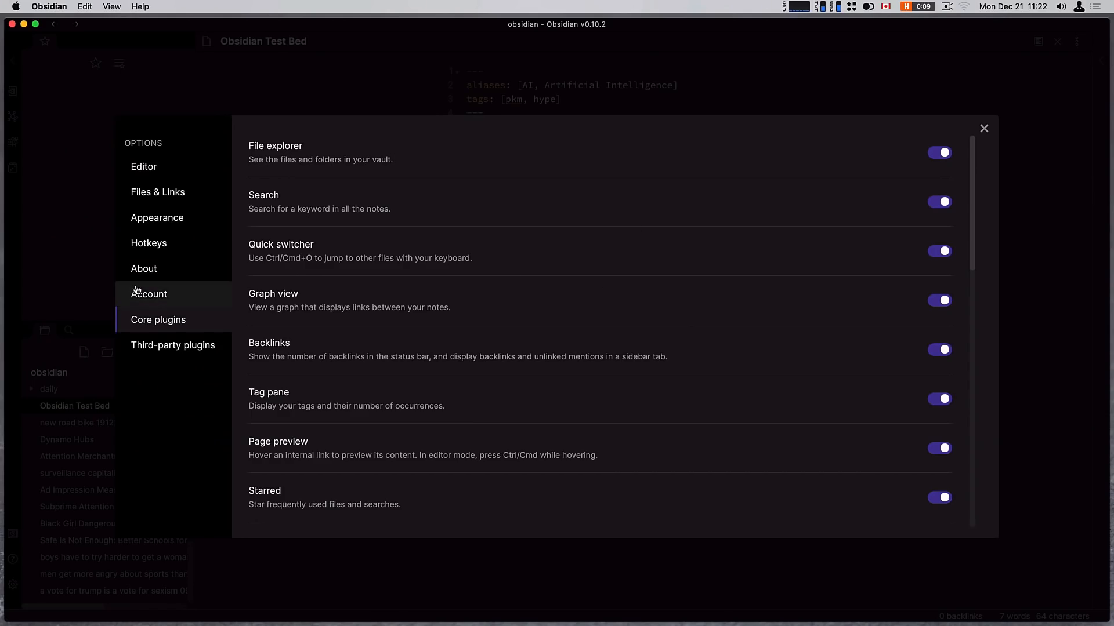
# - Browse the community themes from Appearance settings and apply the 80s Neon theme
pyautogui.click(156, 218)
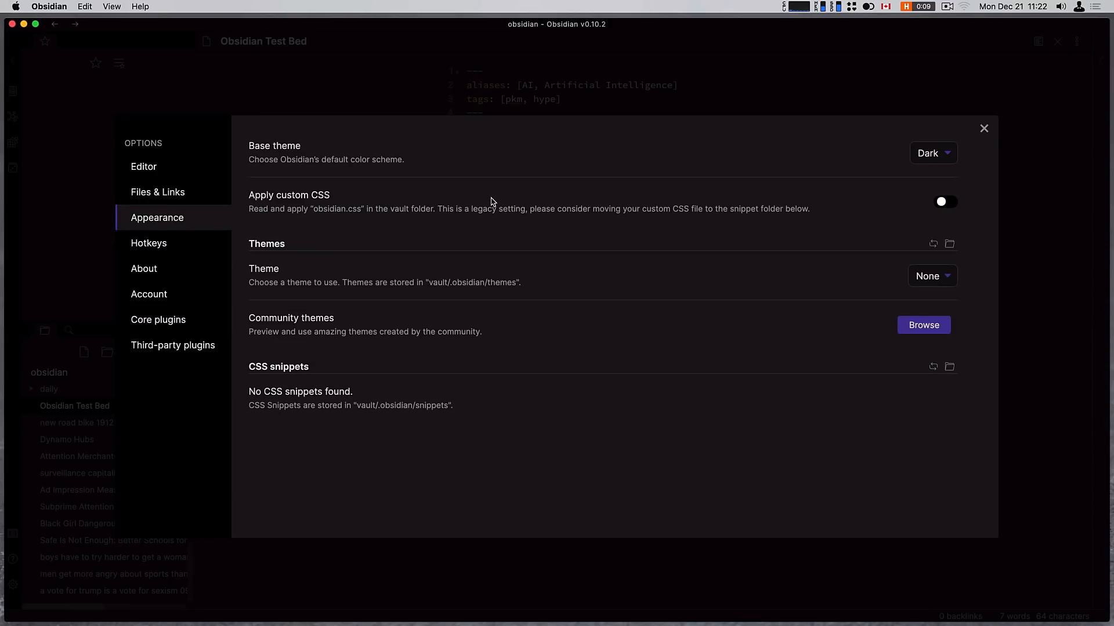
pyautogui.click(932, 276)
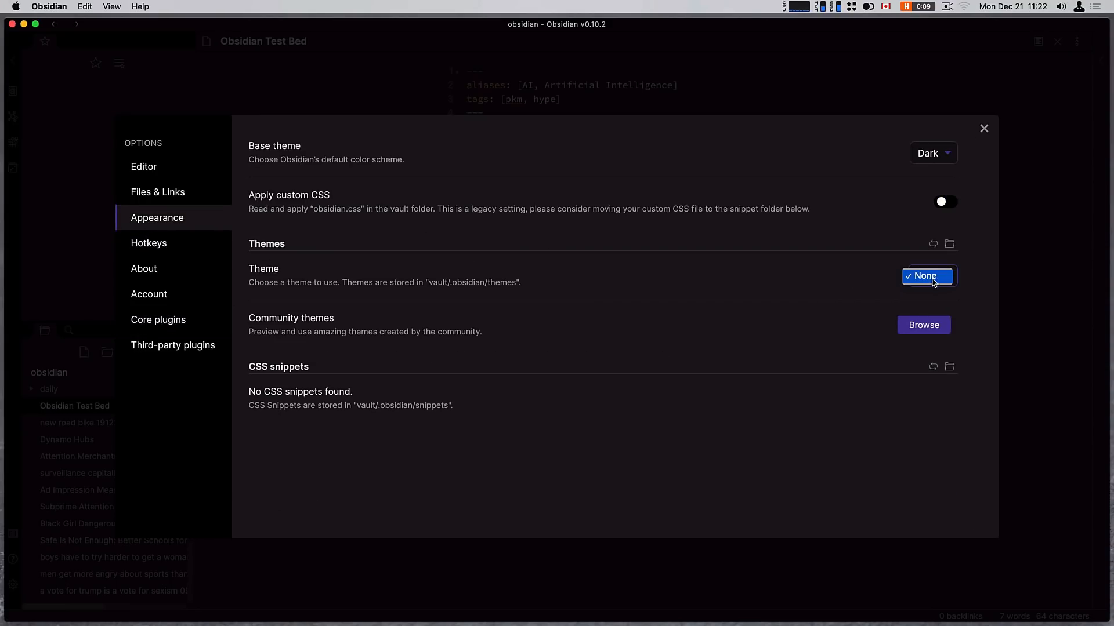
pyautogui.click(923, 324)
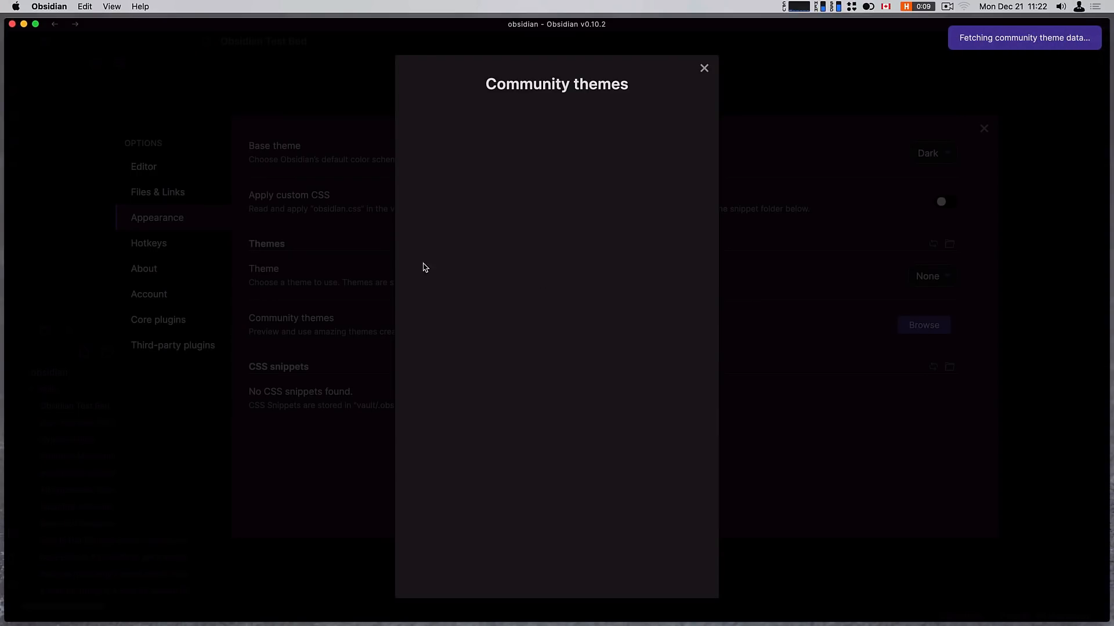
pyautogui.moveTo(573, 189)
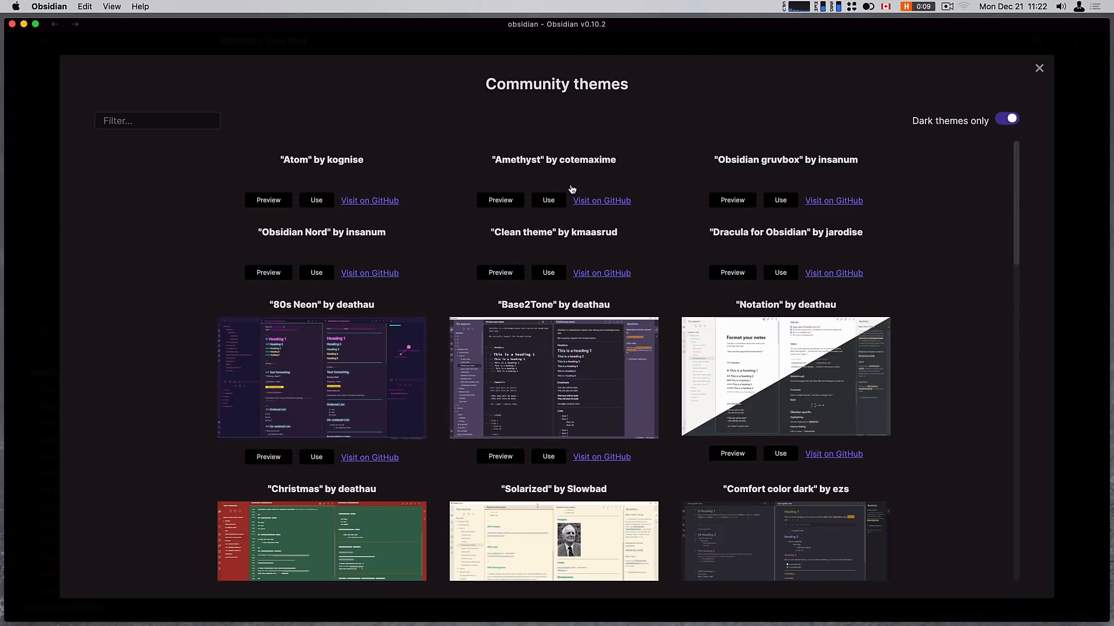
pyautogui.scroll(-3)
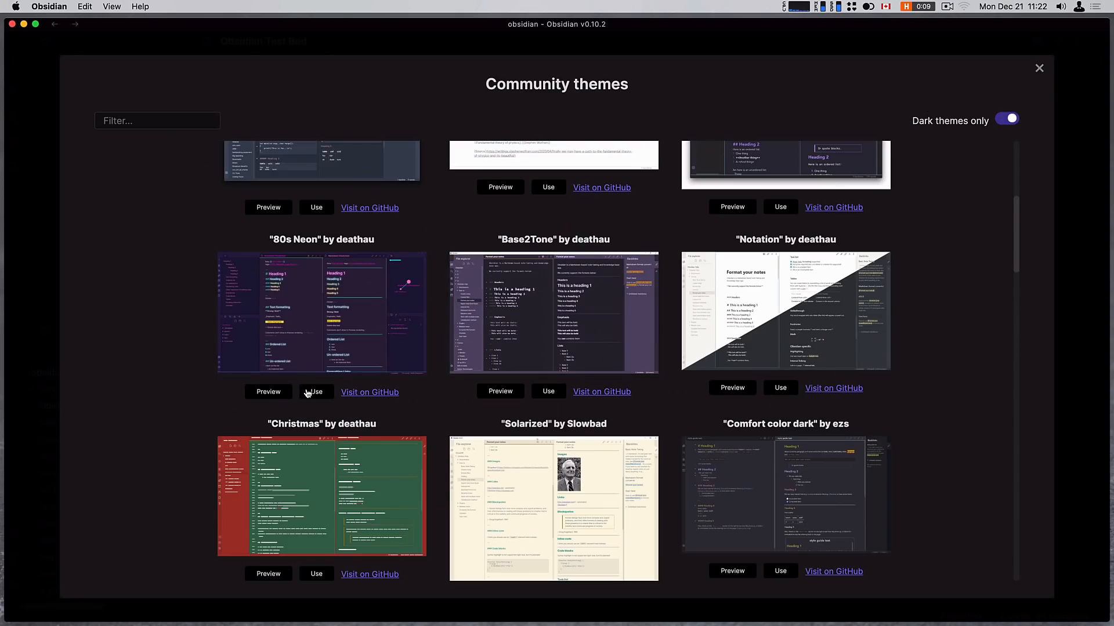
pyautogui.click(316, 392)
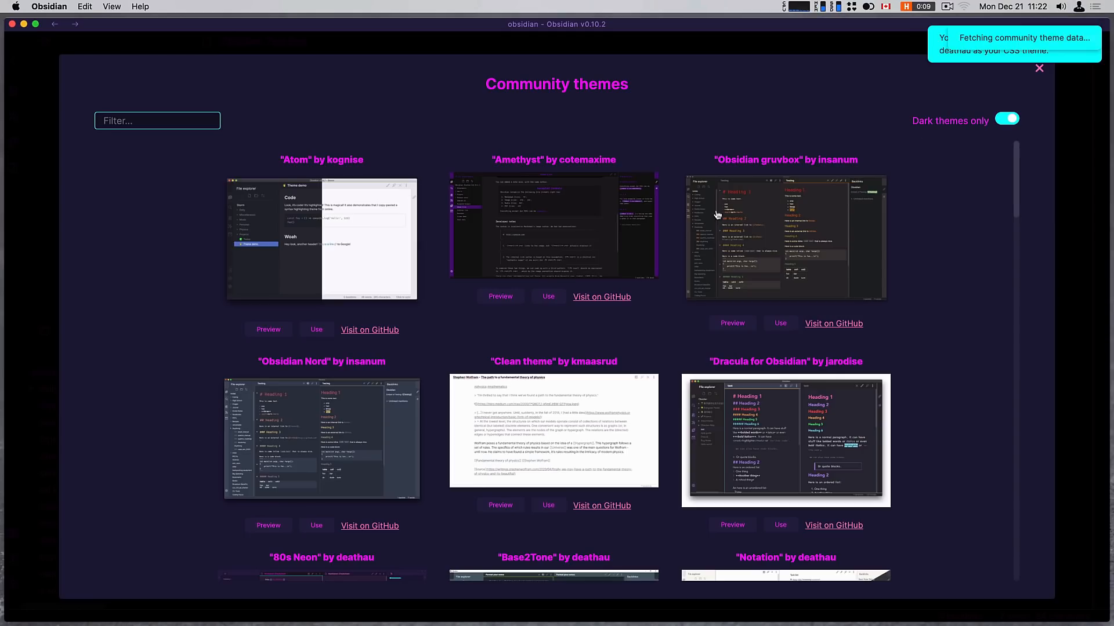
# - Include light themes in the gallery and apply Dracula for Obsidian
pyautogui.click(1007, 118)
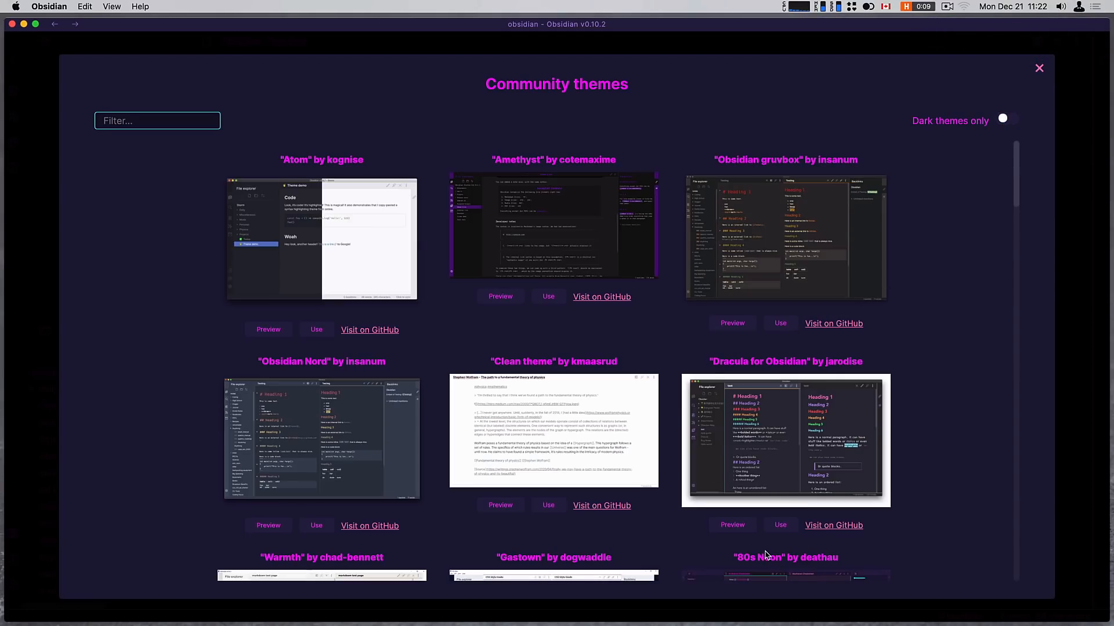
pyautogui.click(1002, 120)
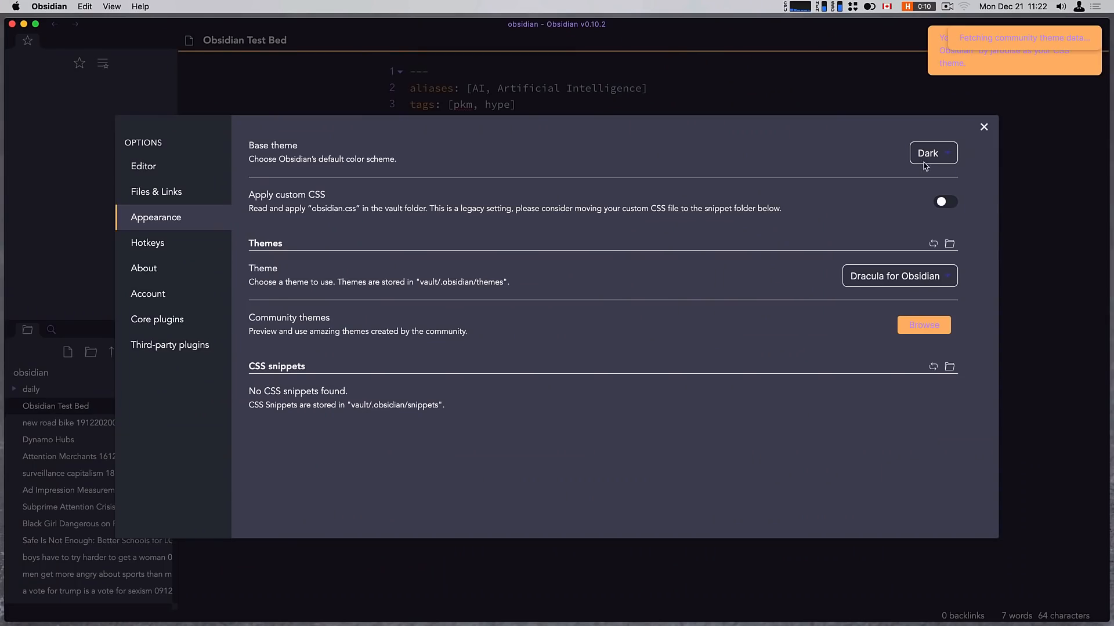
# - Switch the theme to 80s Neon, then back to None for the default dark look
pyautogui.click(899, 277)
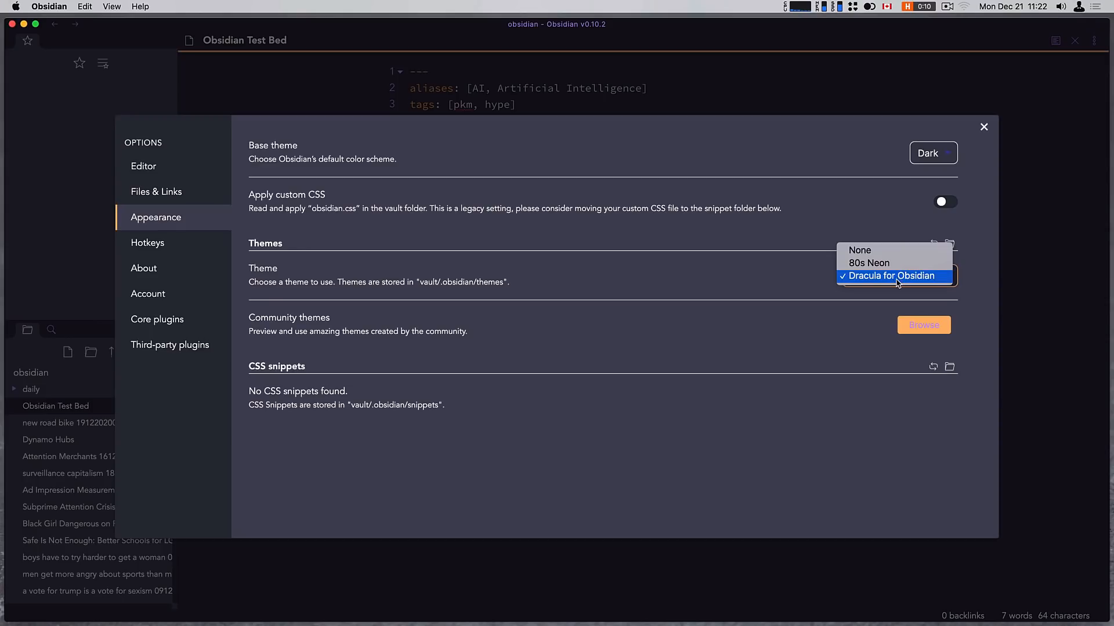
pyautogui.click(868, 262)
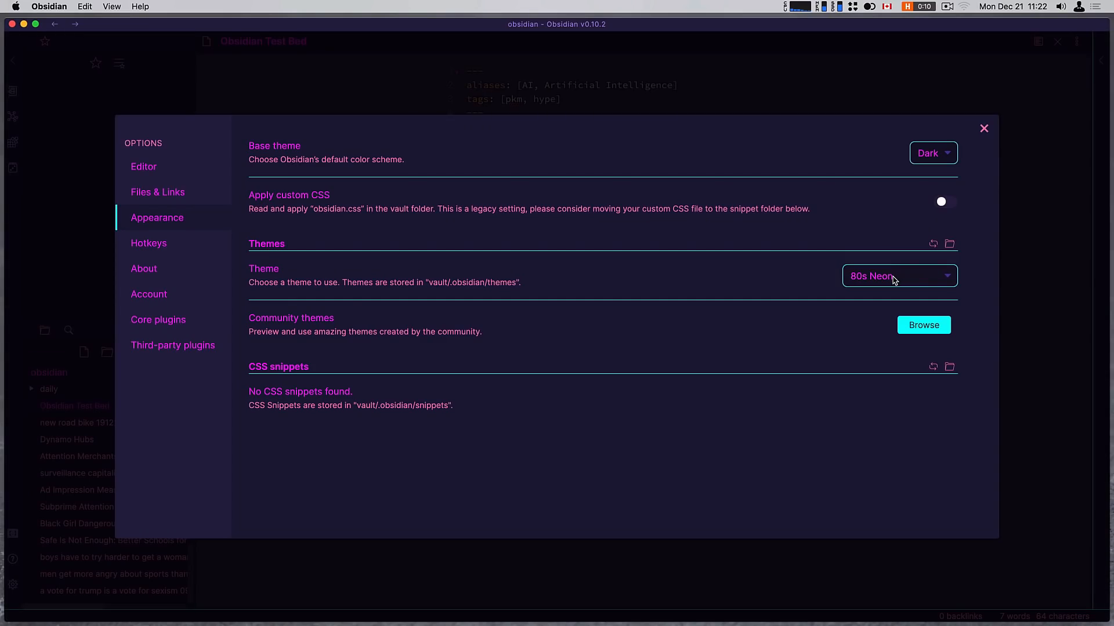
pyautogui.click(895, 276)
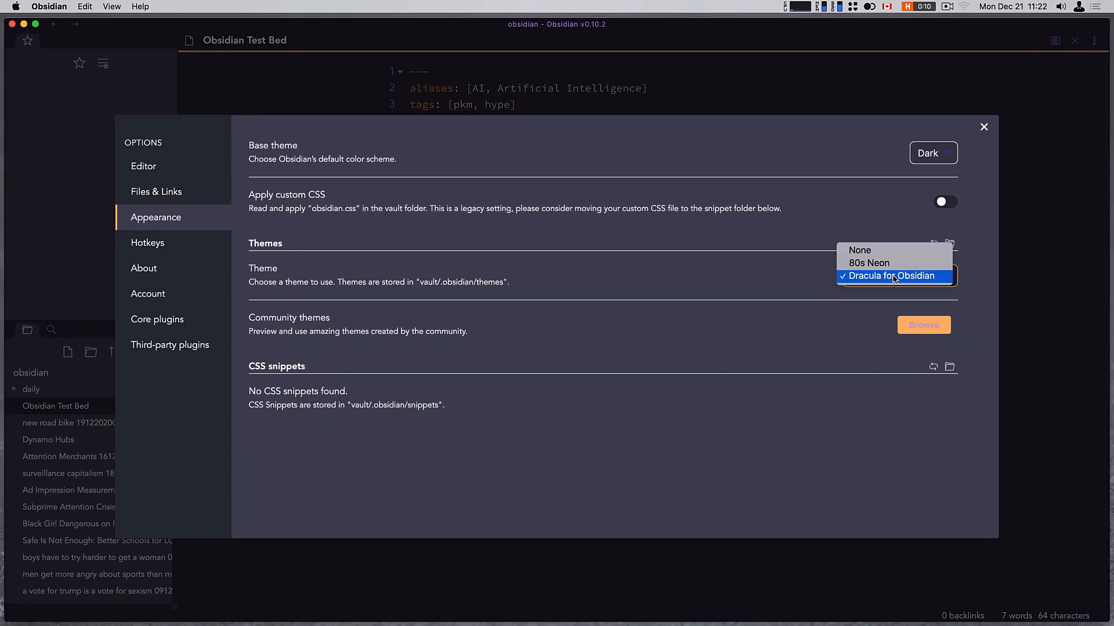
pyautogui.click(860, 251)
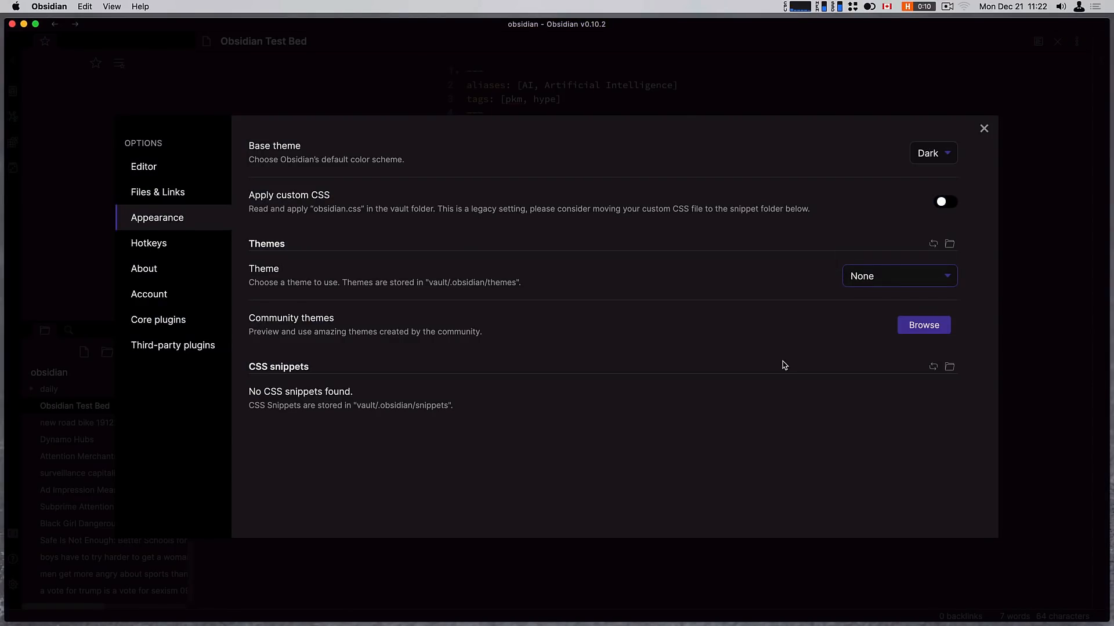
pyautogui.moveTo(376, 404)
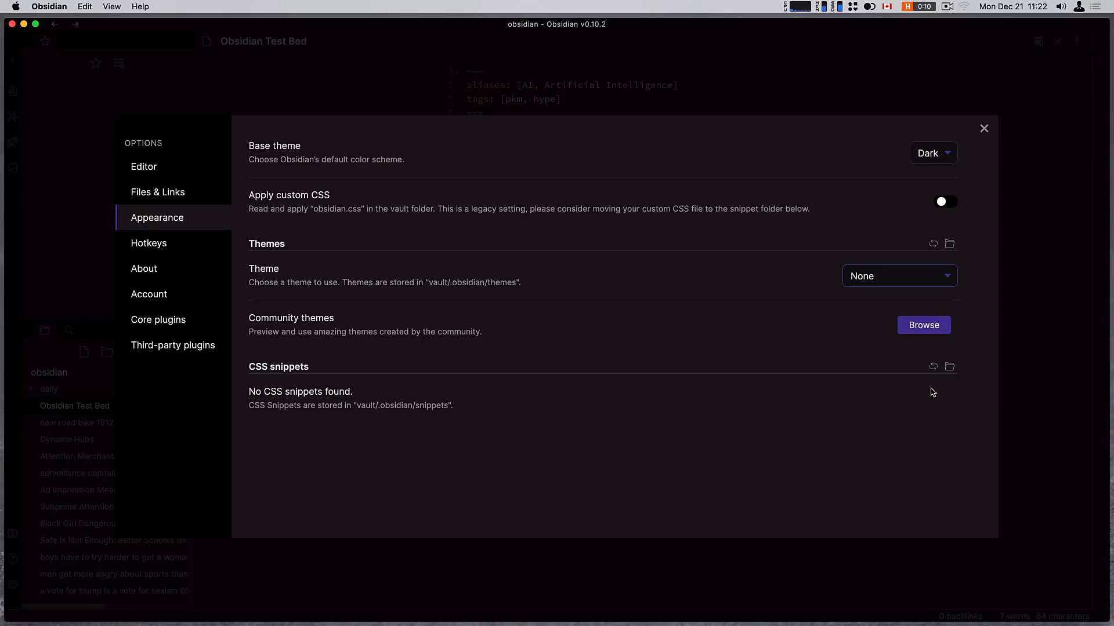
pyautogui.moveTo(948, 368)
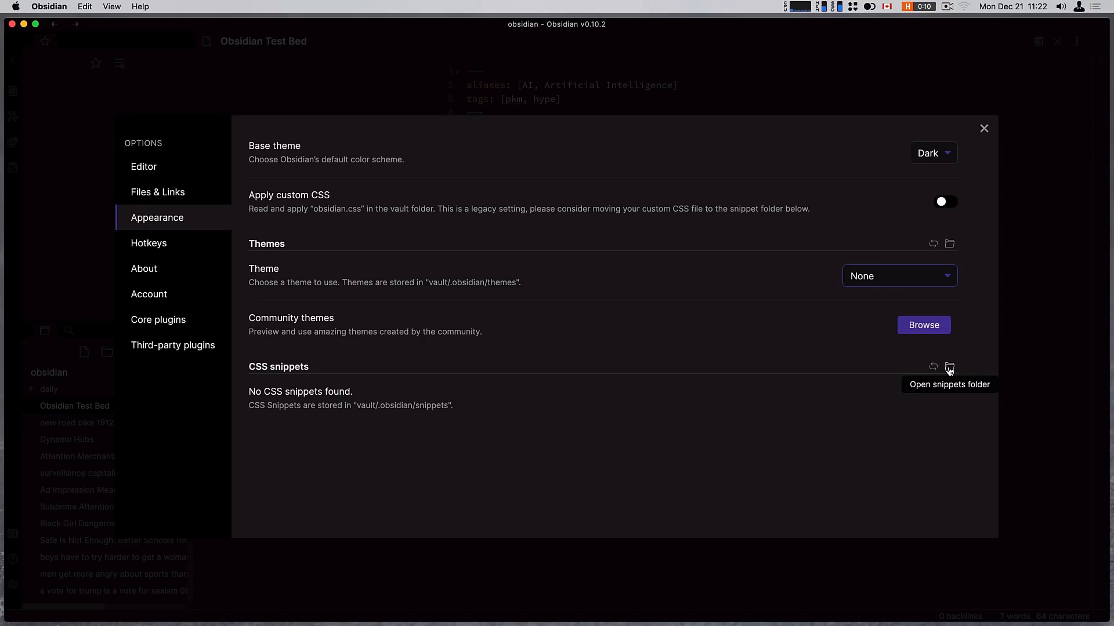
# - Reveal the vault's .obsidian/snippets folder in Finder, then close that window
pyautogui.click(949, 366)
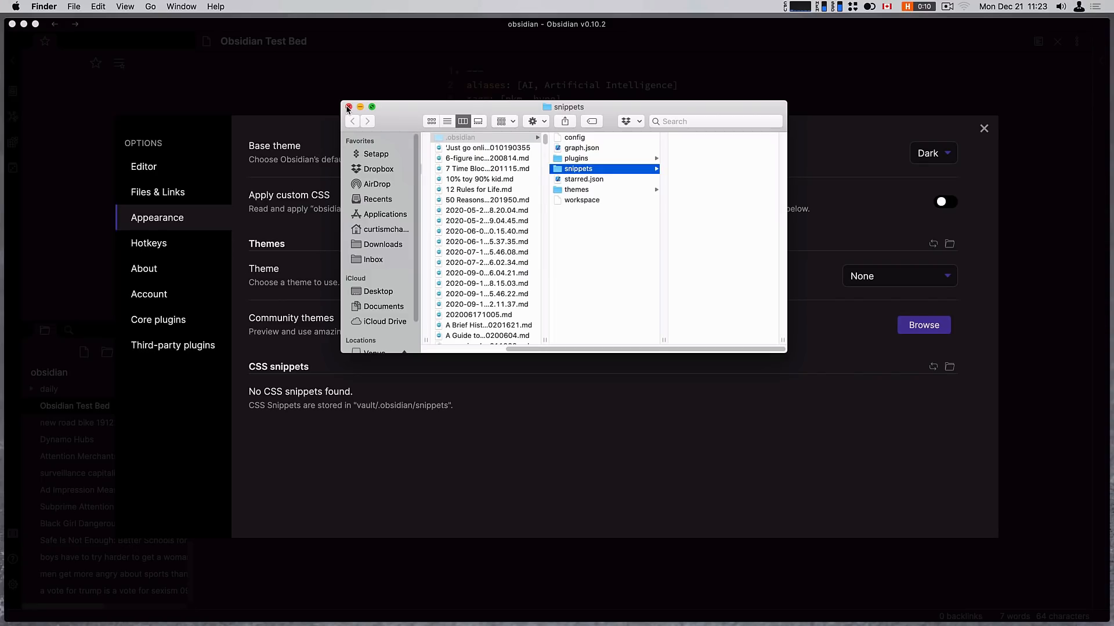
pyautogui.click(348, 106)
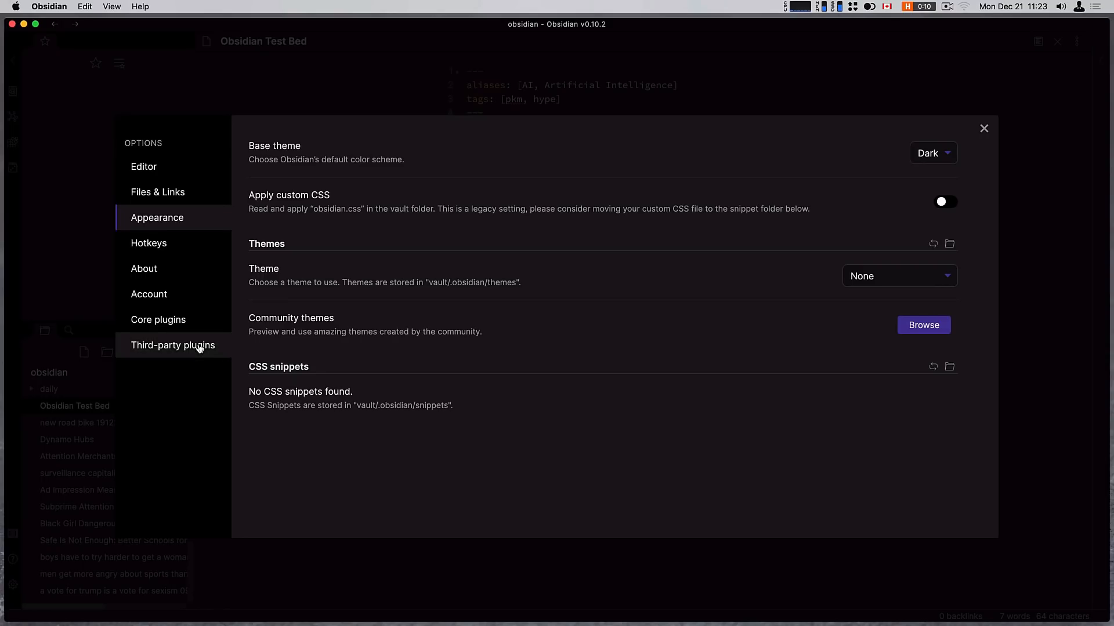
# - Check third-party plugins for updates (none found) and browse the community plugin catalogue
pyautogui.click(173, 345)
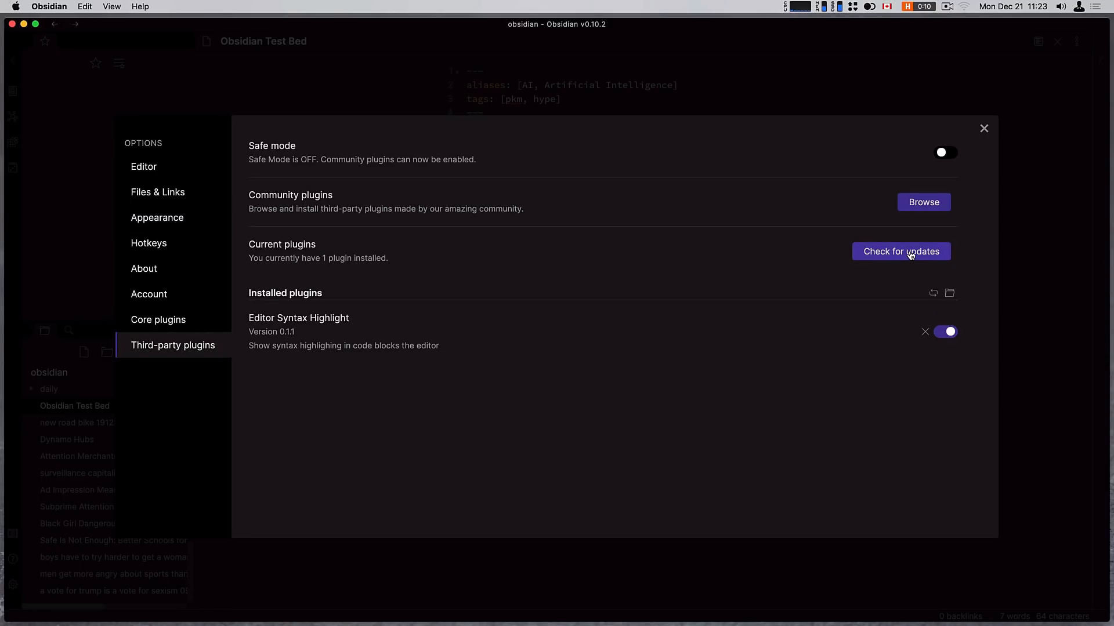
pyautogui.click(900, 250)
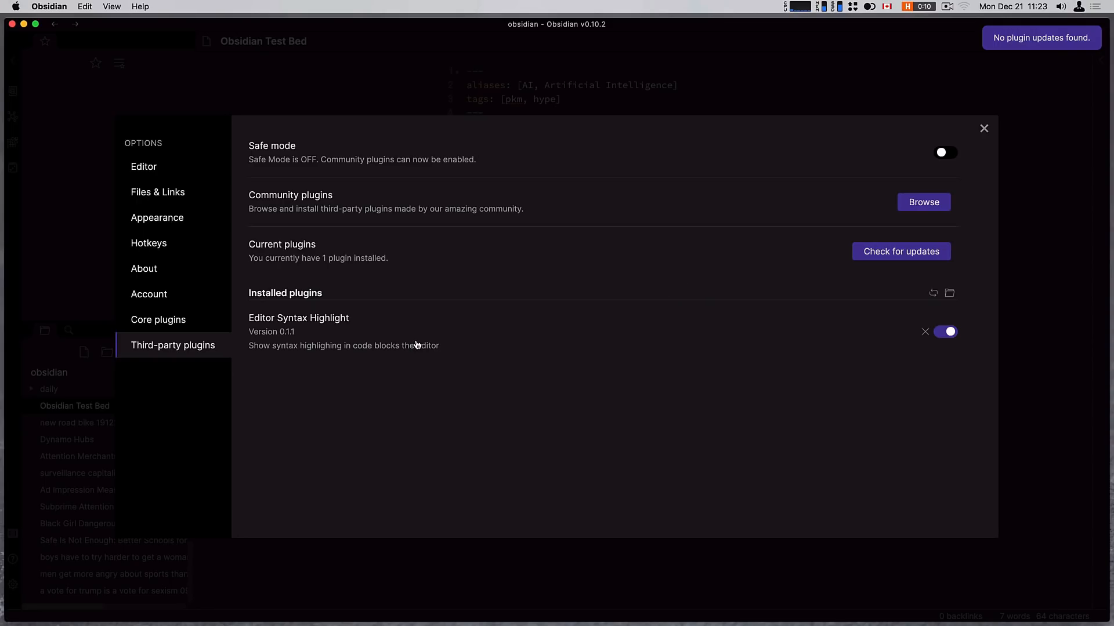
pyautogui.click(923, 202)
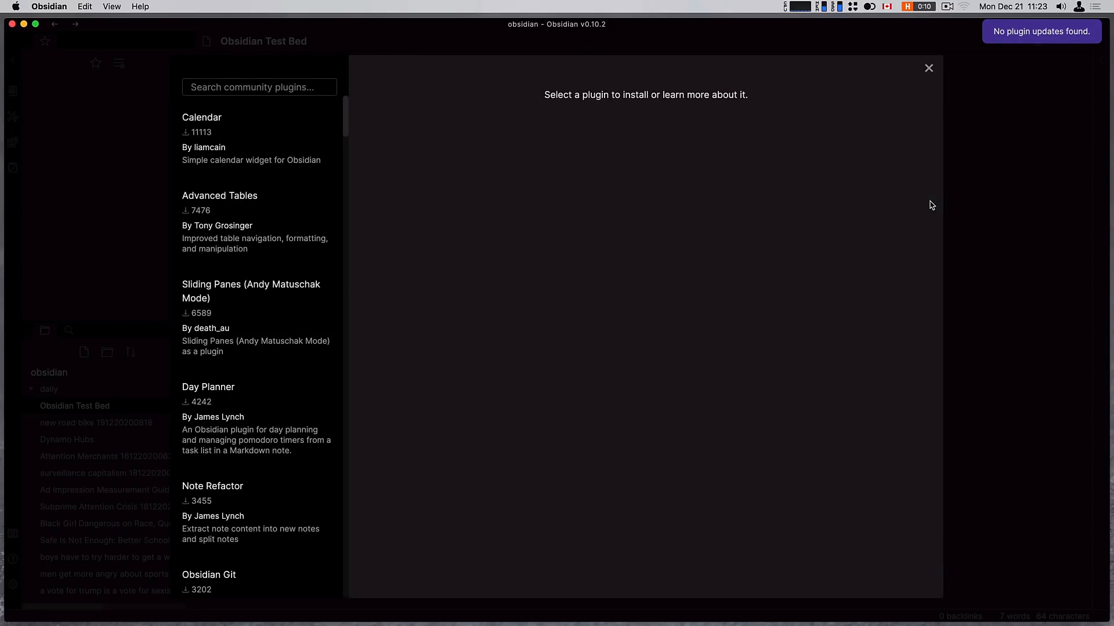
# - Review the Calendar and Advanced Tables plugin entries and close the plugin browser
pyautogui.click(202, 117)
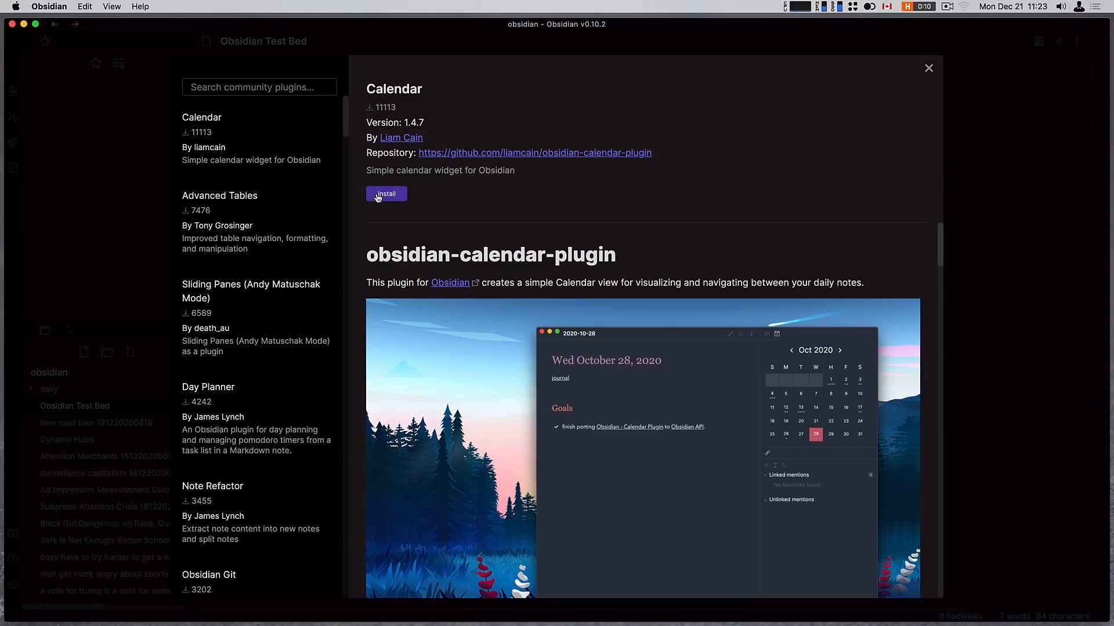
pyautogui.moveTo(434, 113)
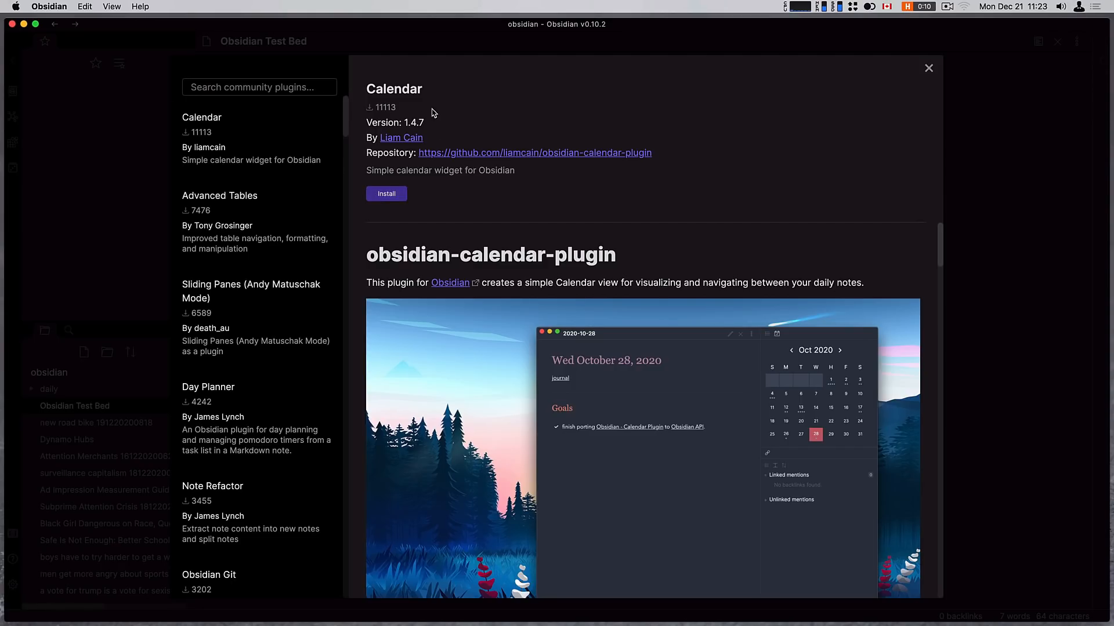
pyautogui.click(219, 195)
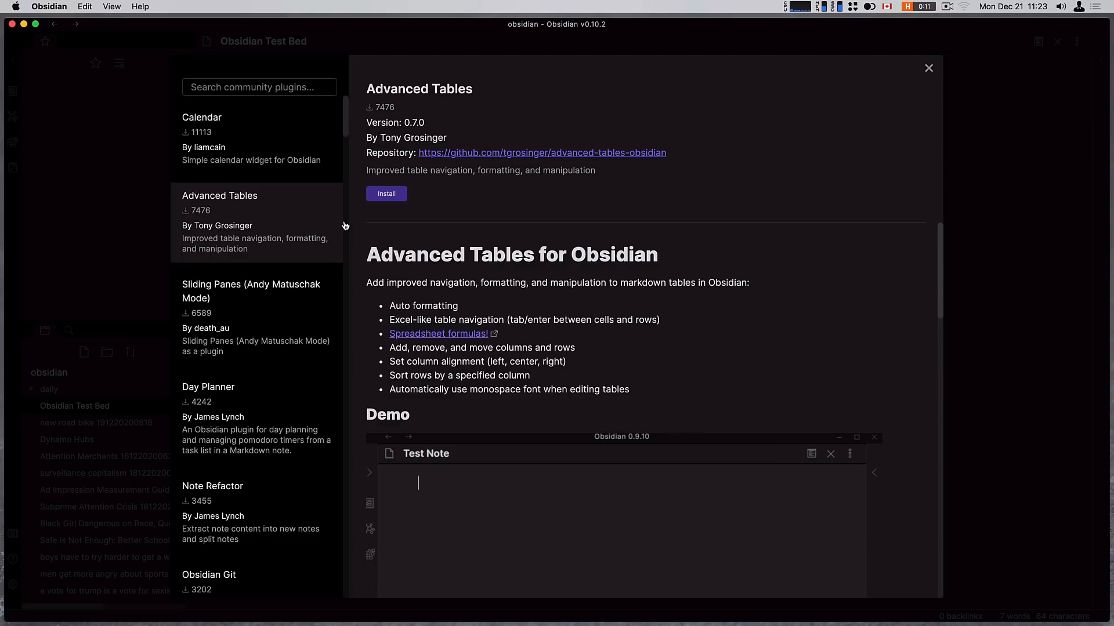
pyautogui.click(202, 119)
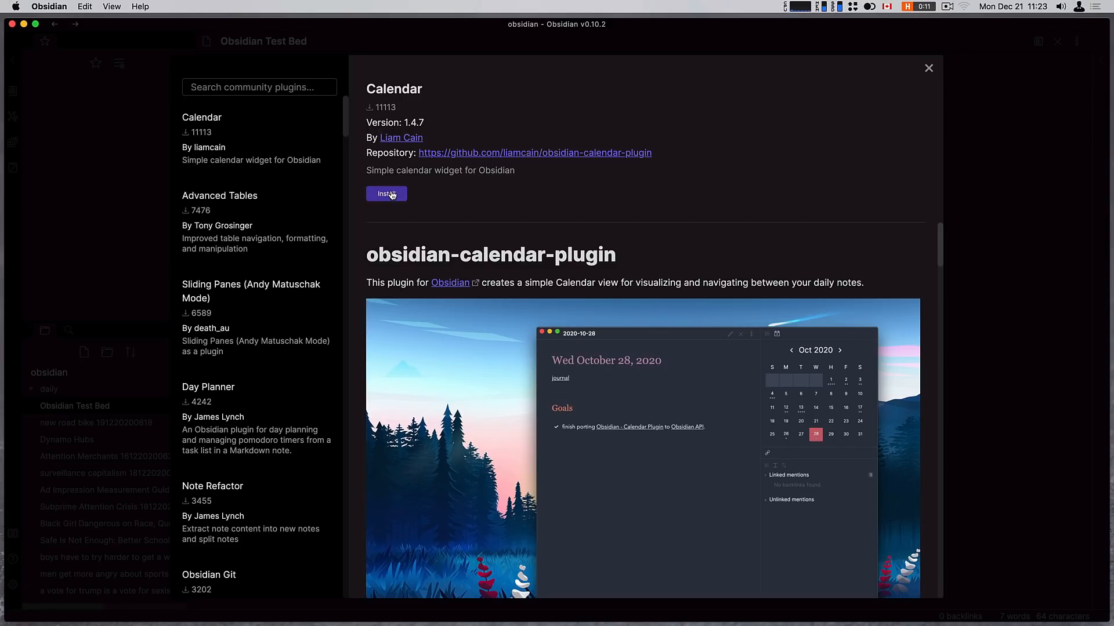
pyautogui.click(928, 67)
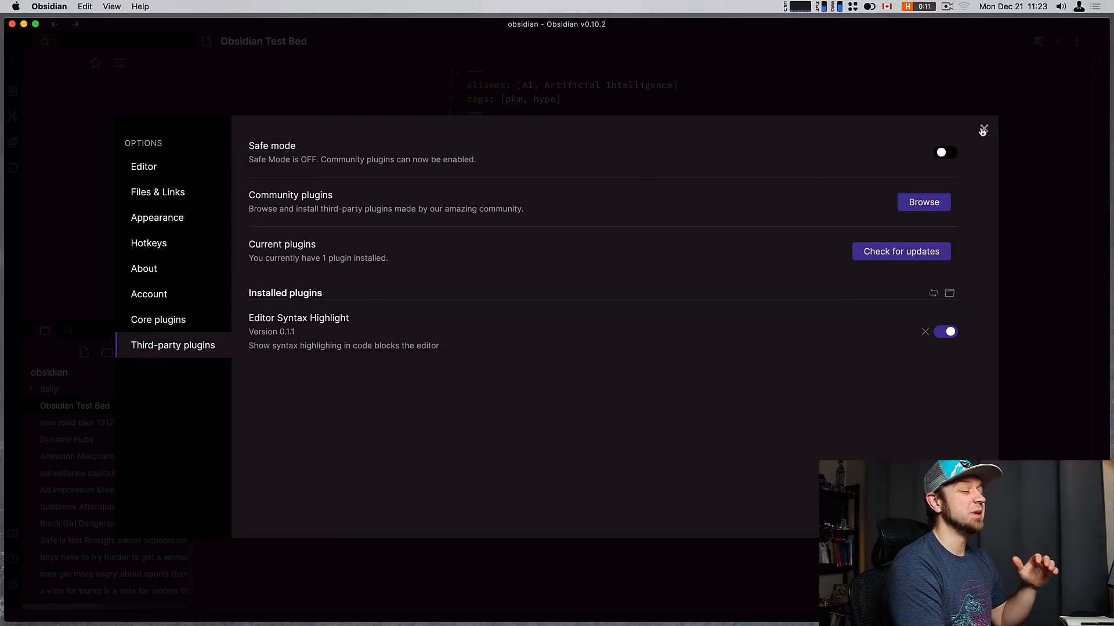
# - Close Settings and browse vault notes such as 'boys have to try harder', ending on Obsidian Test Bed
pyautogui.click(983, 128)
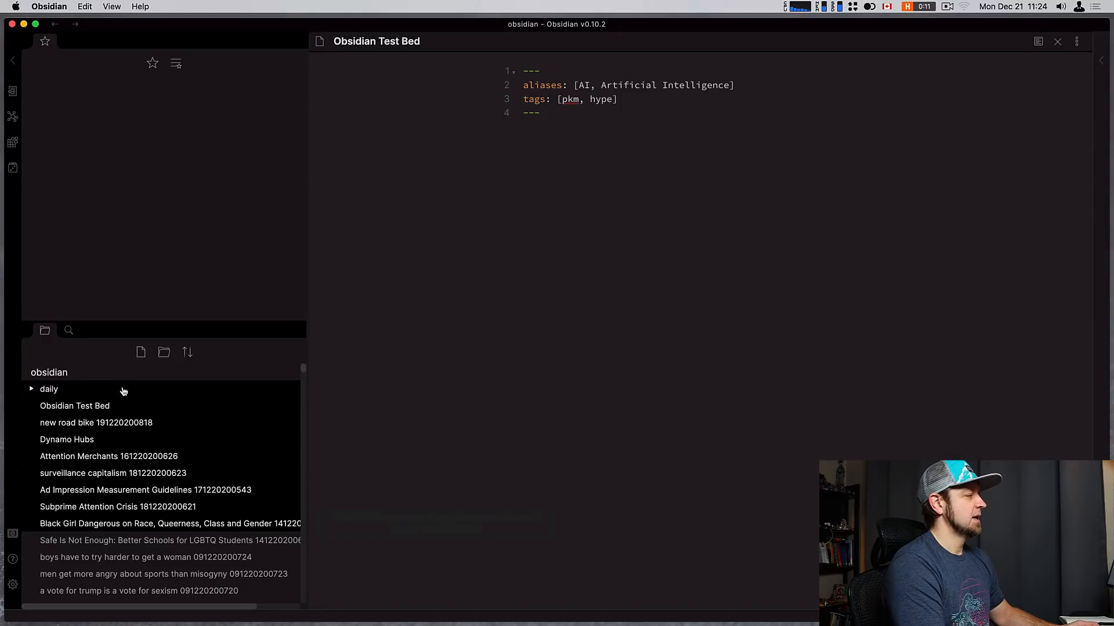
pyautogui.moveTo(161, 384)
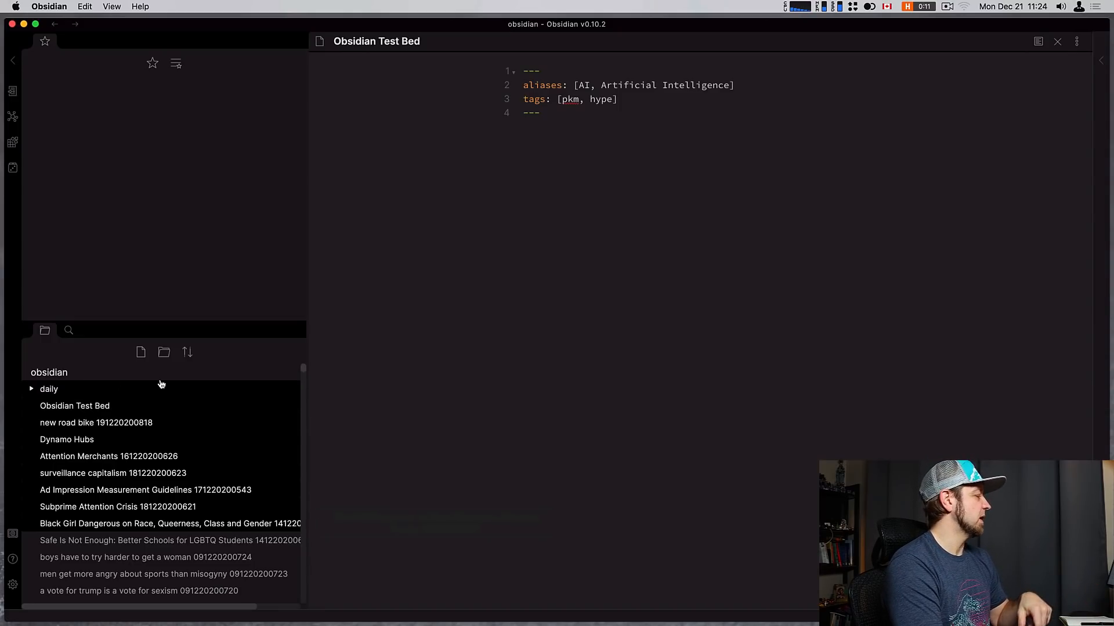
pyautogui.click(145, 557)
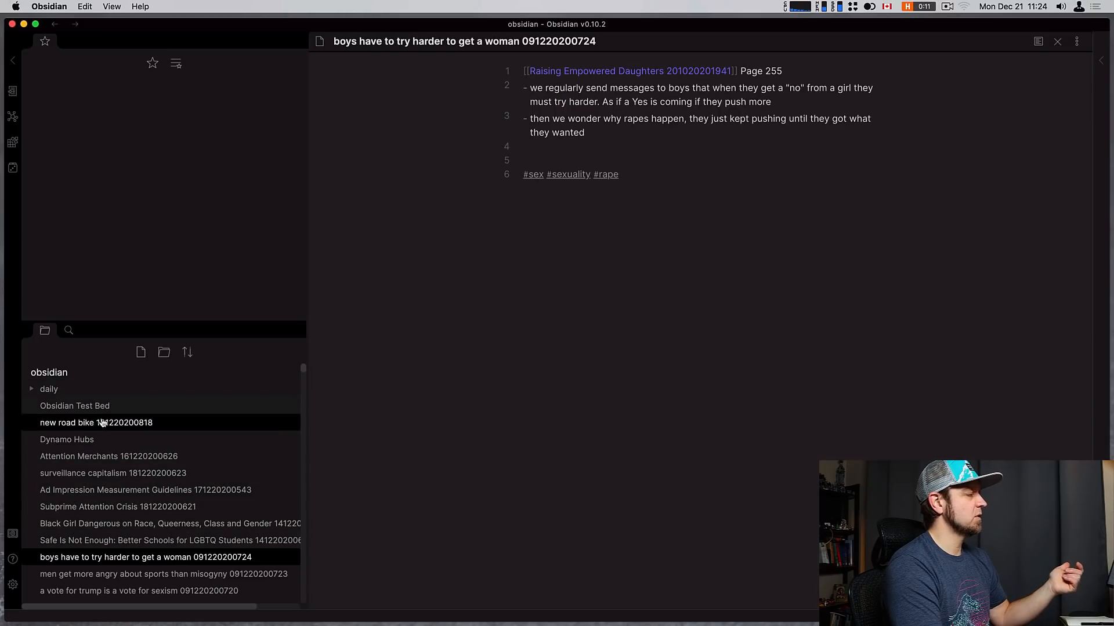
pyautogui.moveTo(100, 409)
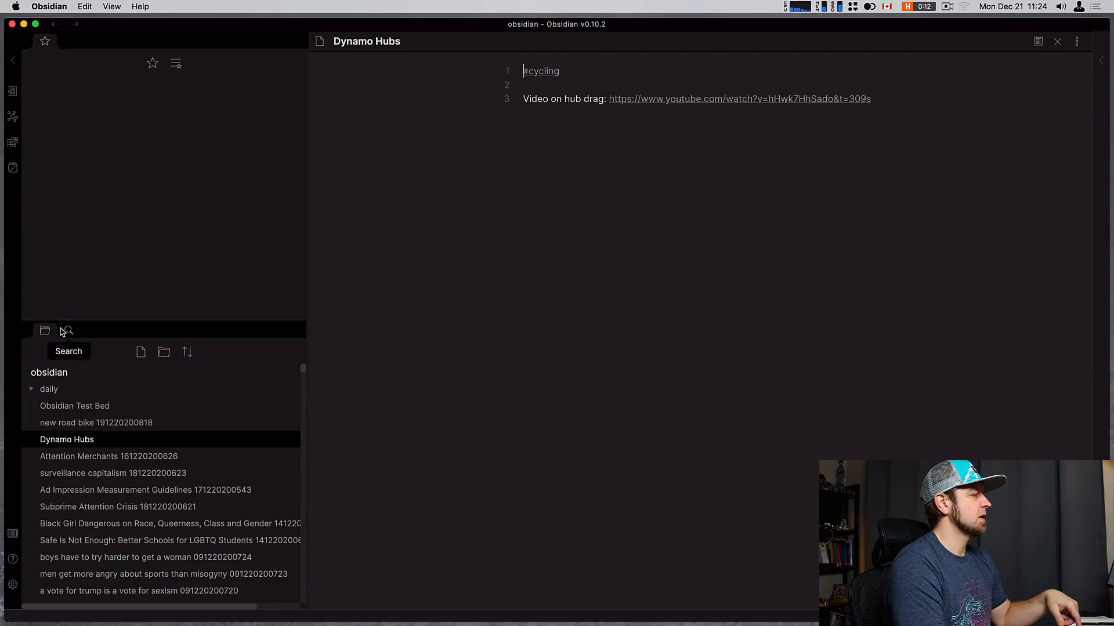
pyautogui.click(74, 406)
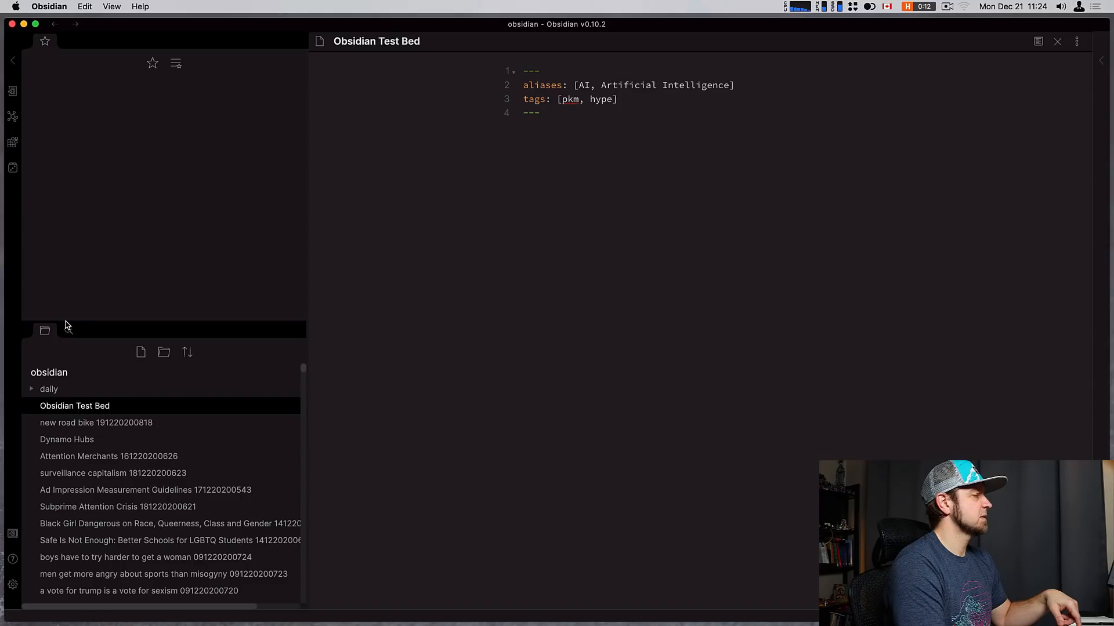
# - Search the vault for 'men' to find the omnichannel retail article note
pyautogui.click(69, 331)
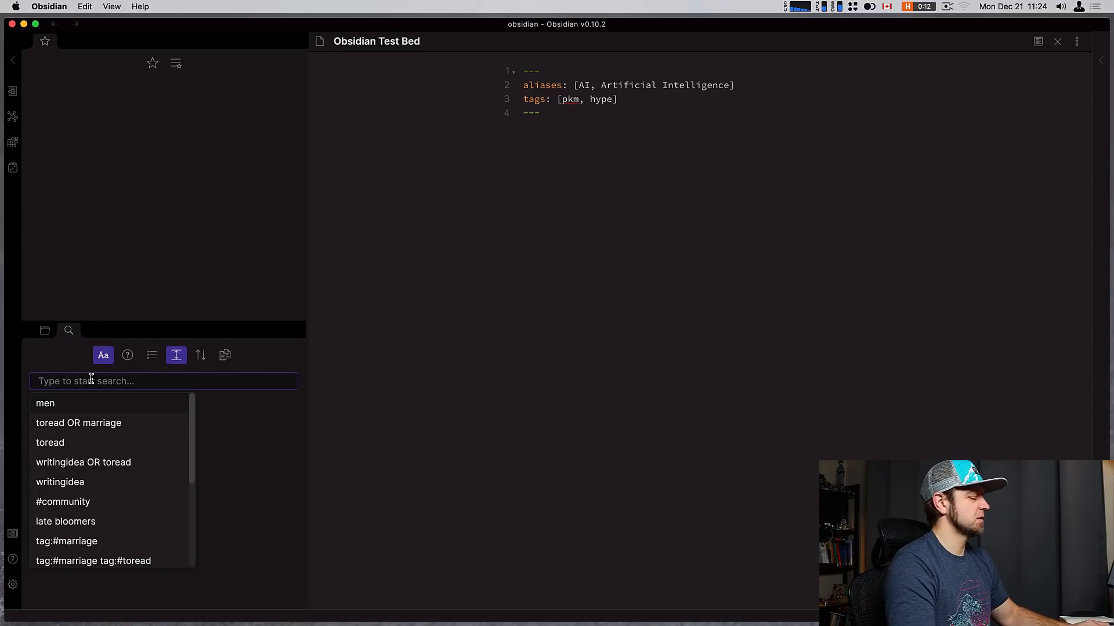
pyautogui.write('men')
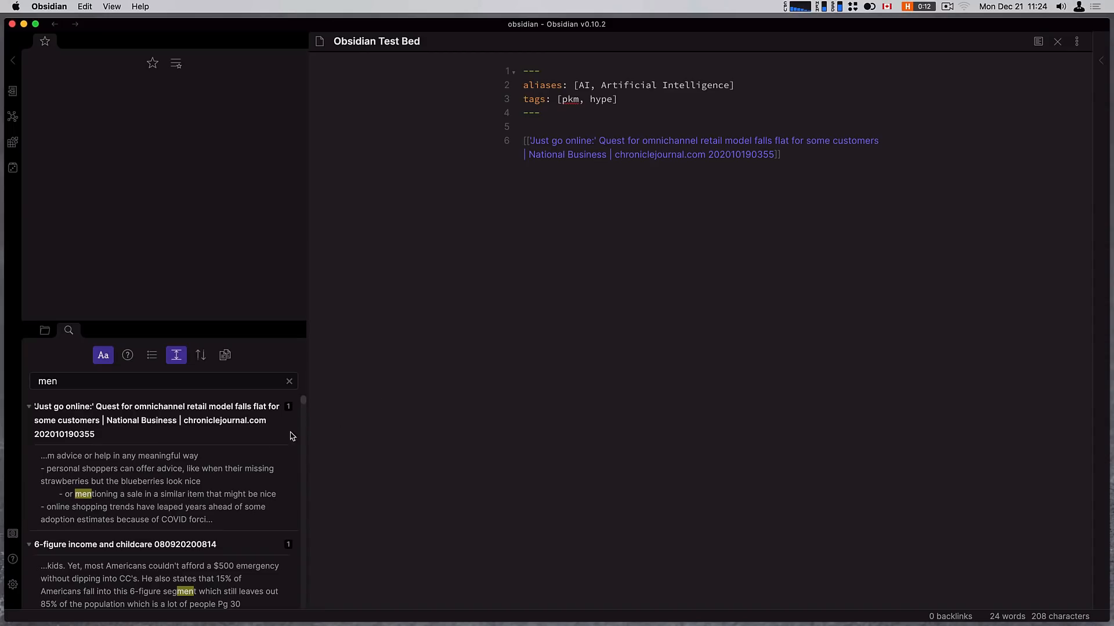
pyautogui.moveTo(1077, 42)
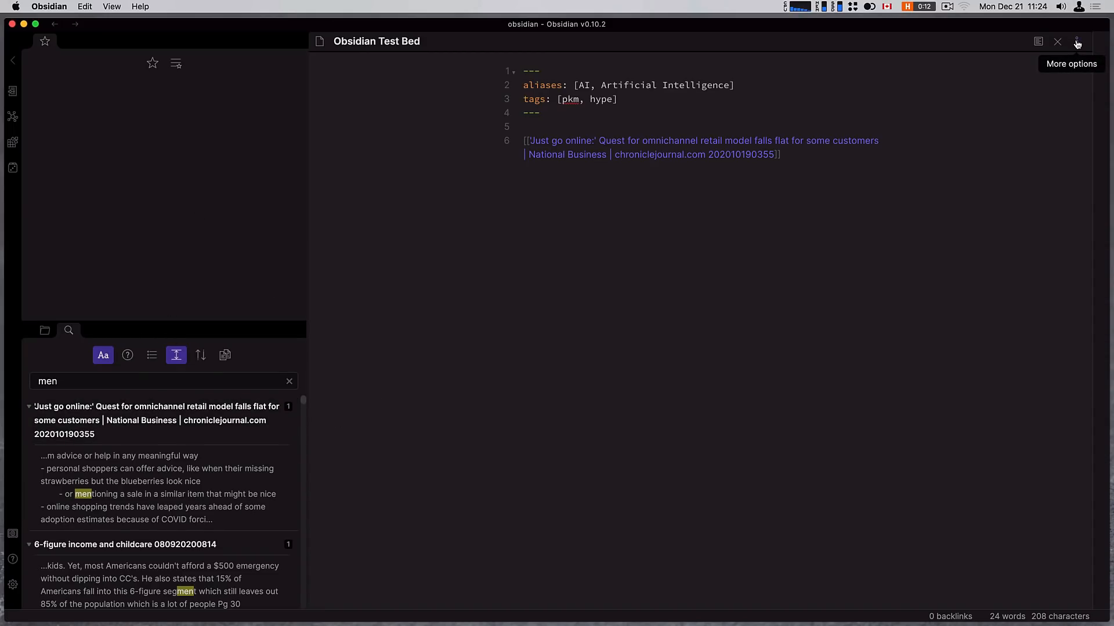
# - Star the Obsidian Test Bed note from its More options menu
pyautogui.click(1076, 41)
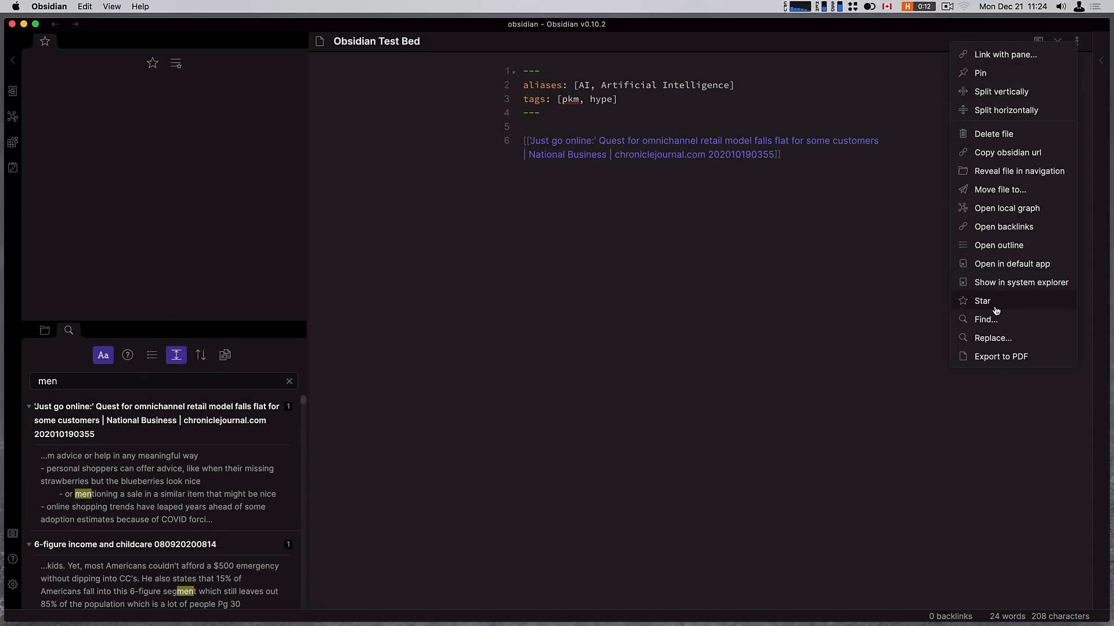
pyautogui.click(1004, 228)
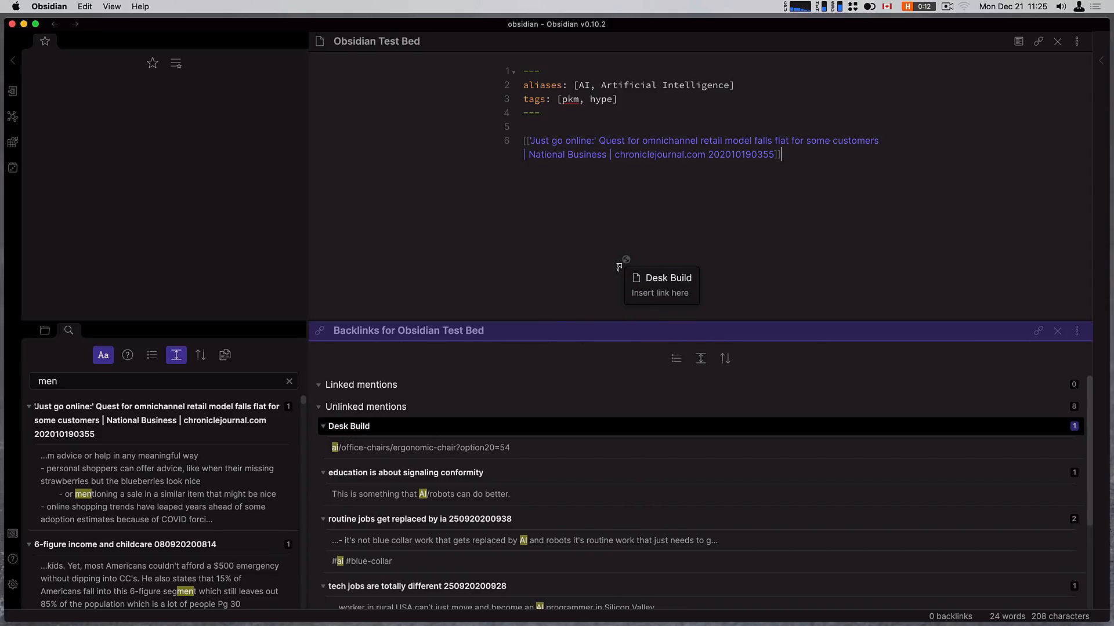
# - Drop a Desk Build link onto its own line in the Test Bed note and bring up a blank draft
pyautogui.click(660, 292)
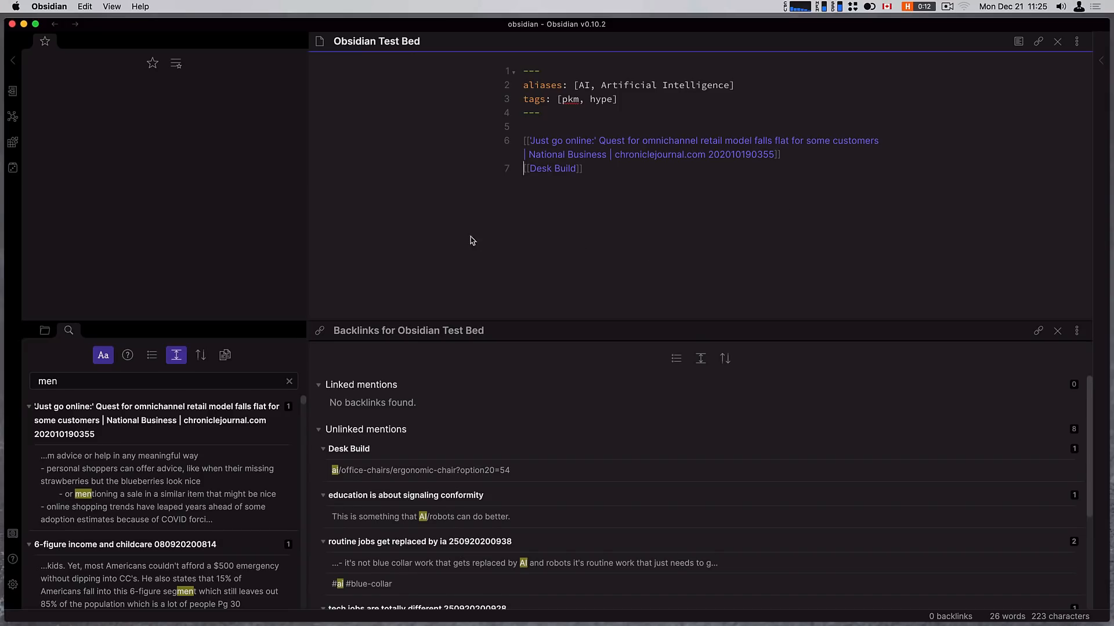
pyautogui.moveTo(336, 478)
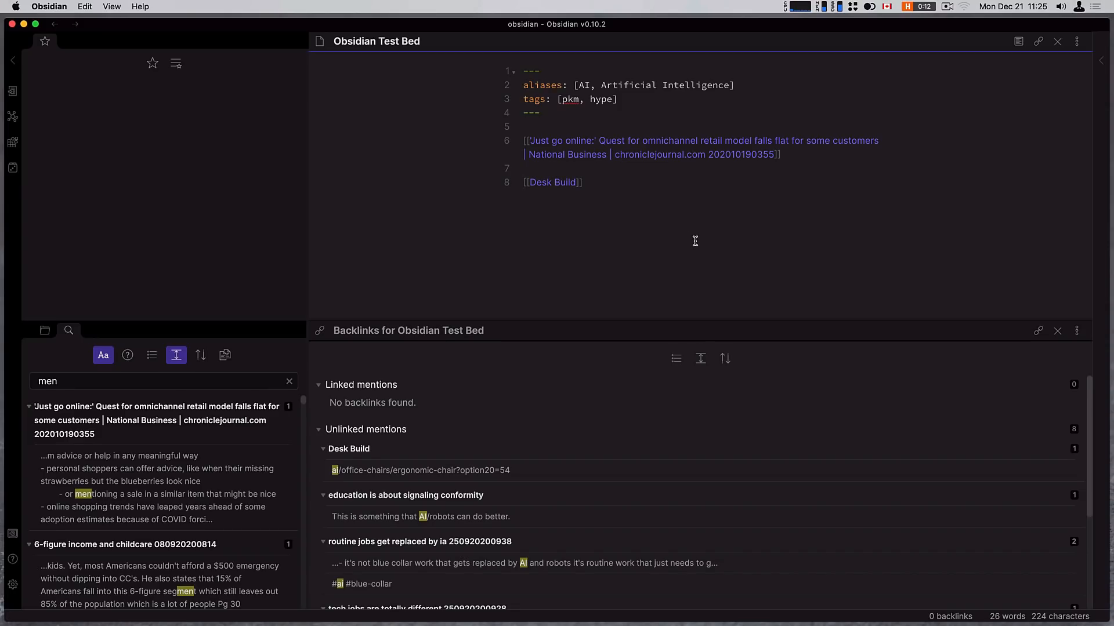
pyautogui.press('cmd+tab')
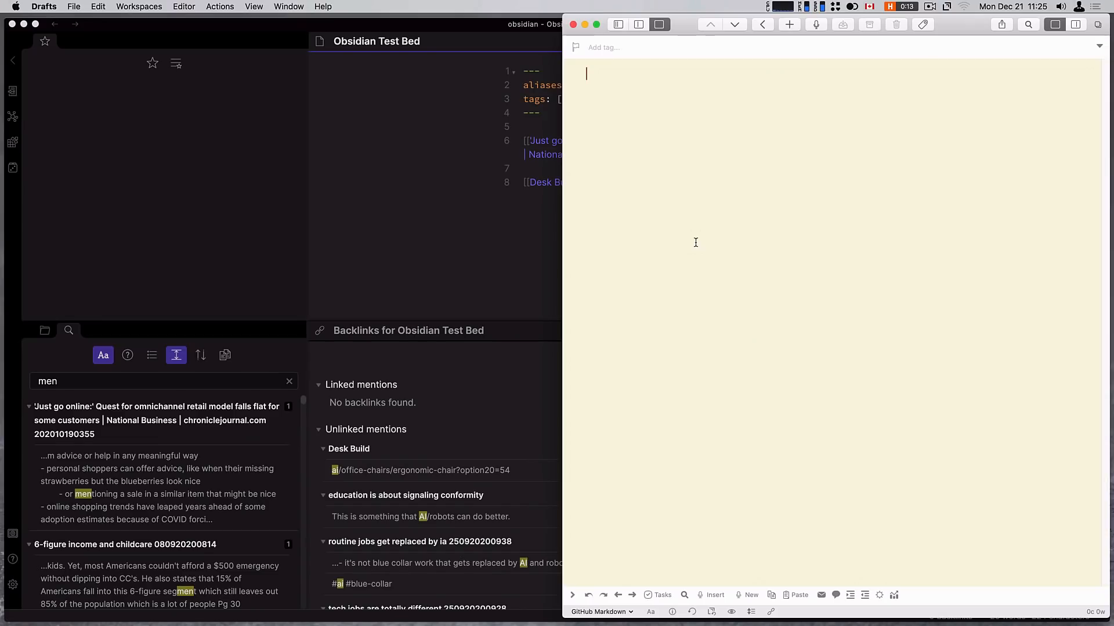
pyautogui.moveTo(89, 426)
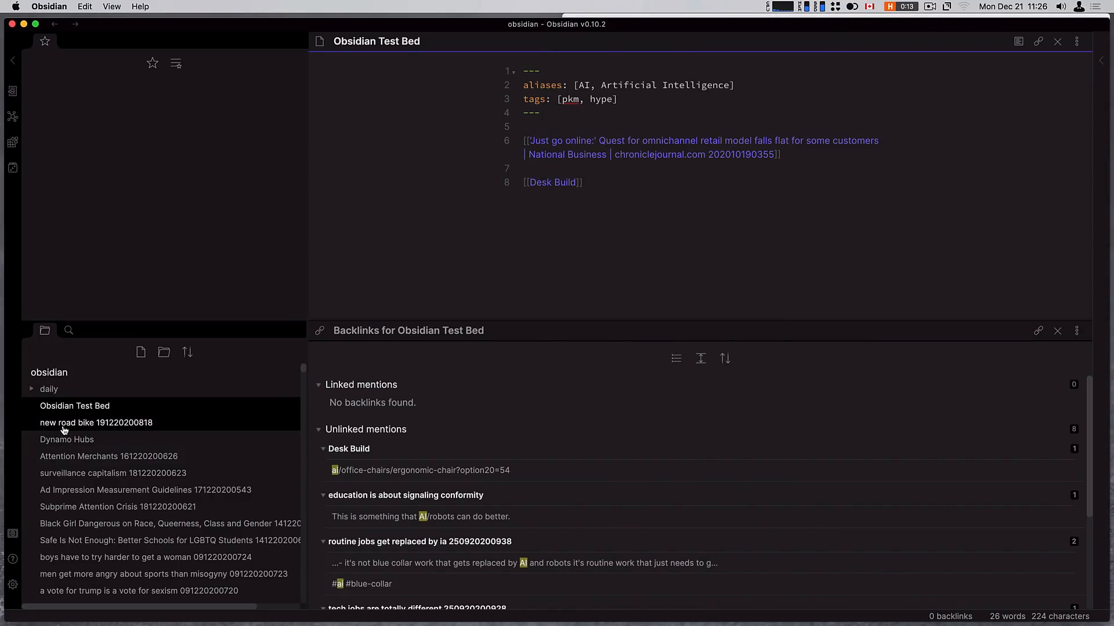
# - Open the 'new road bike' note from the file explorer
pyautogui.click(95, 422)
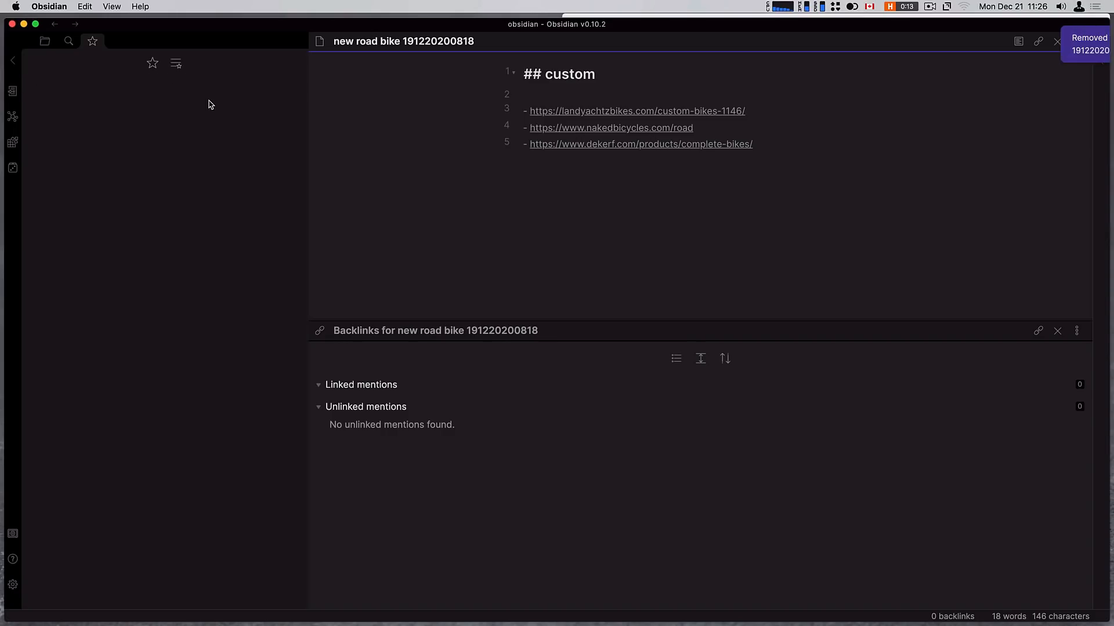
pyautogui.moveTo(198, 307)
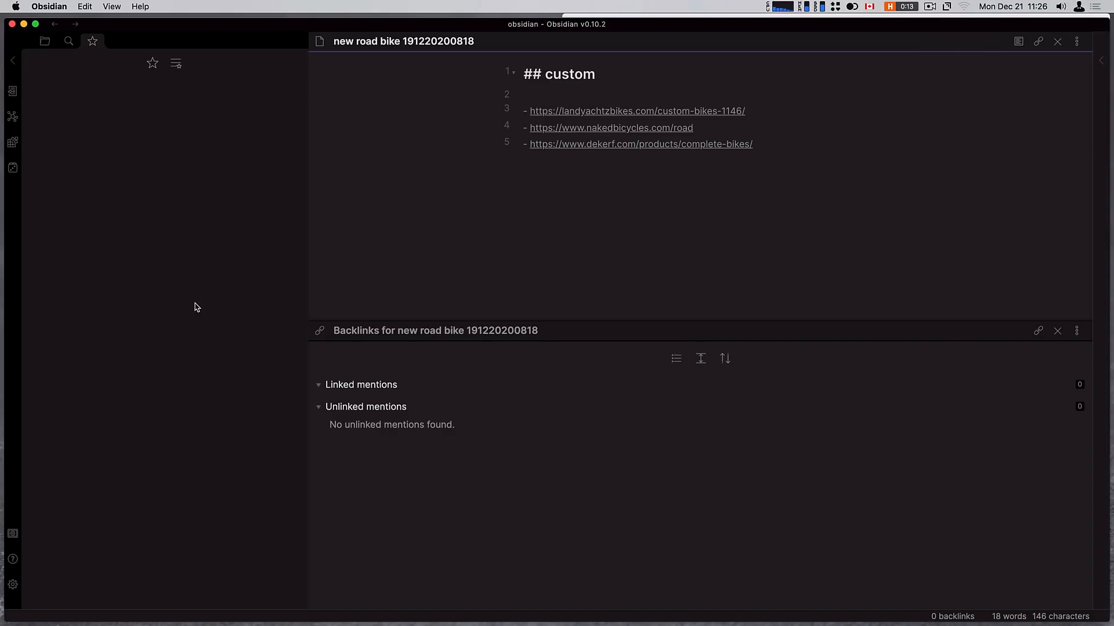